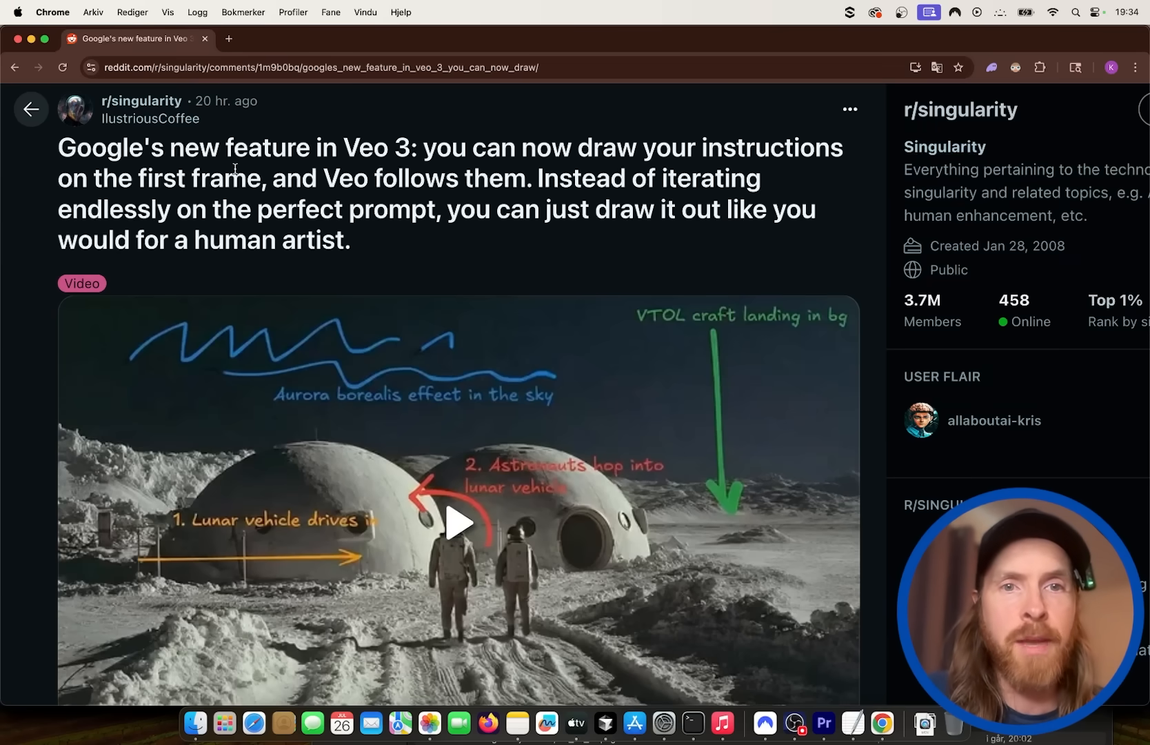
Review the existing curved orange arrow and annotations beside the woman on the crosswalk photo.
{"action": "scroll", "scroll_direction": "down", "scroll_amount": 3}
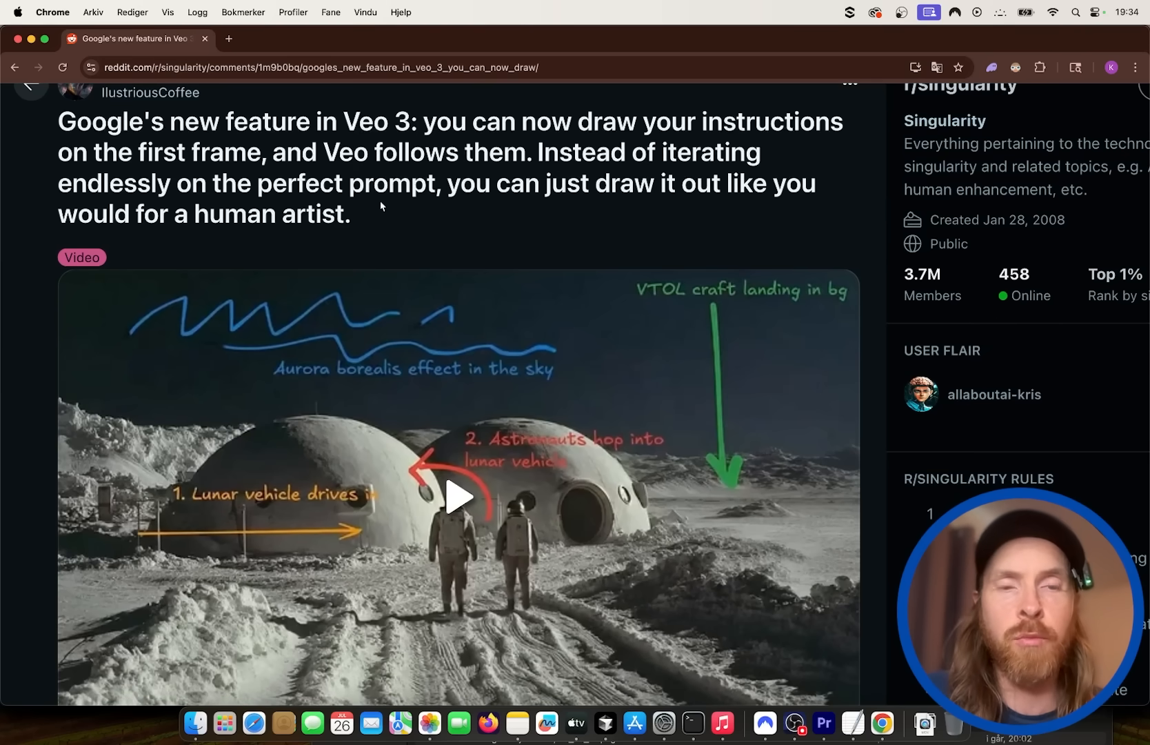
{"action": "mouse_move", "coordinate": [309, 242]}
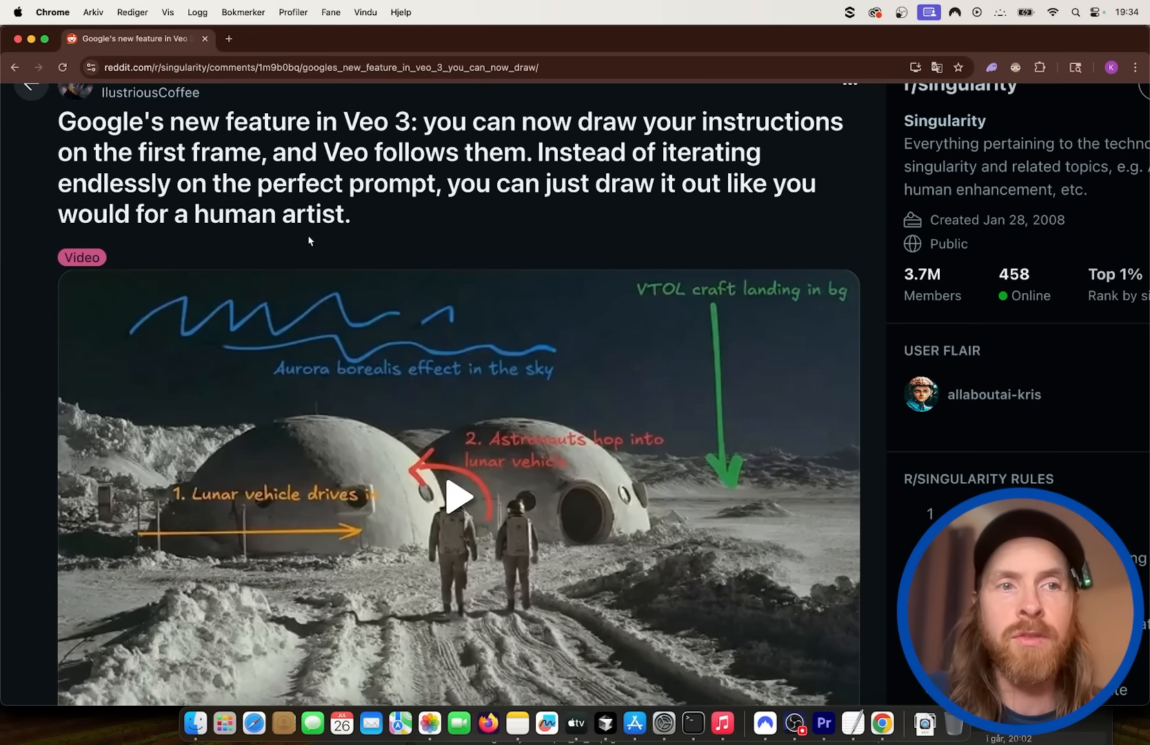
{"action": "scroll", "scroll_direction": "down", "scroll_amount": 3}
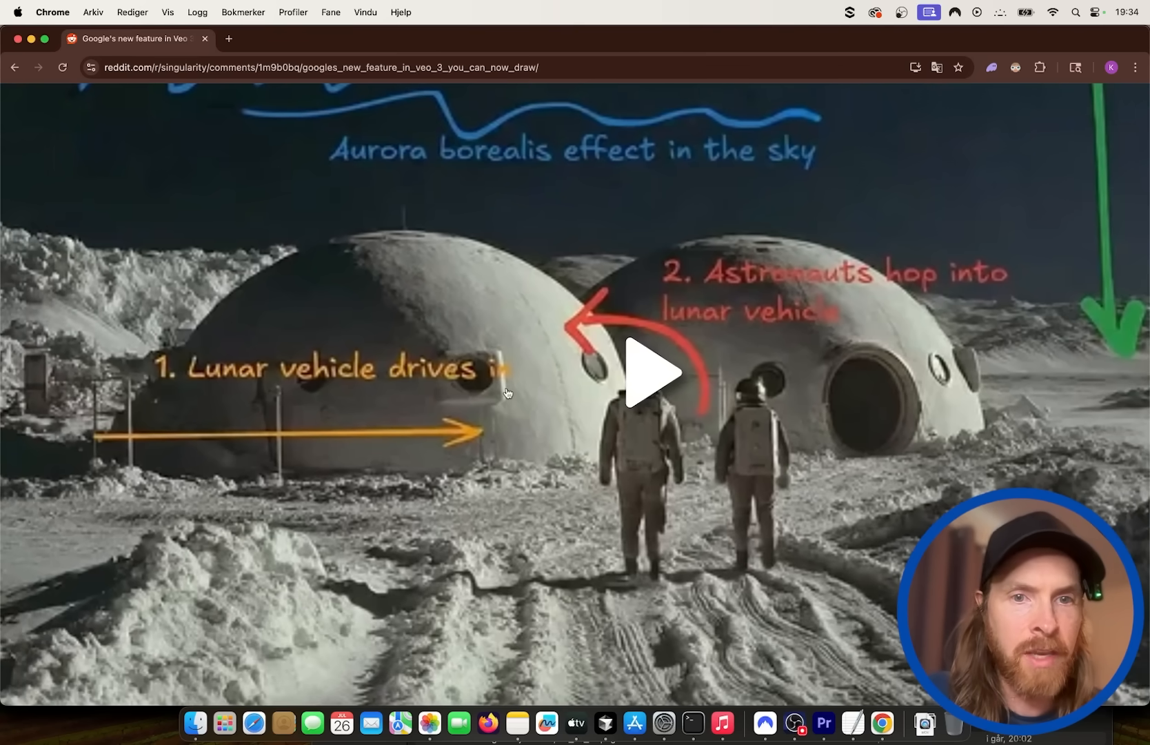
{"action": "mouse_move", "coordinate": [726, 407]}
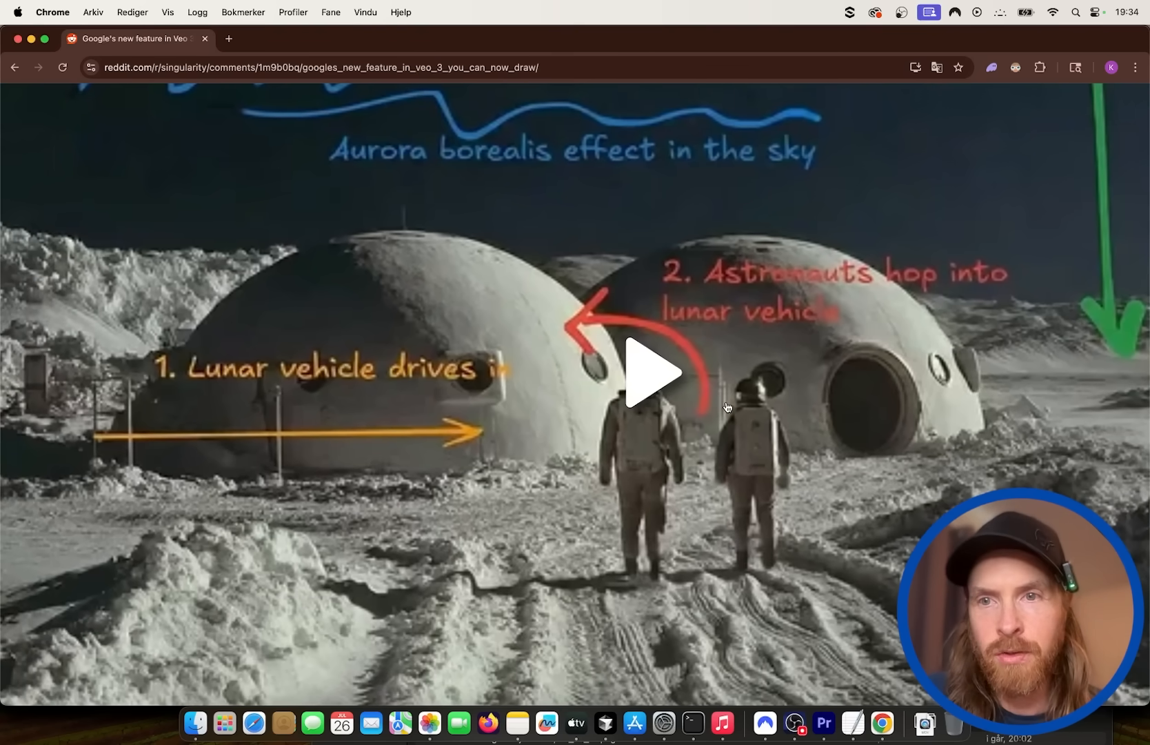
{"action": "mouse_move", "coordinate": [503, 341]}
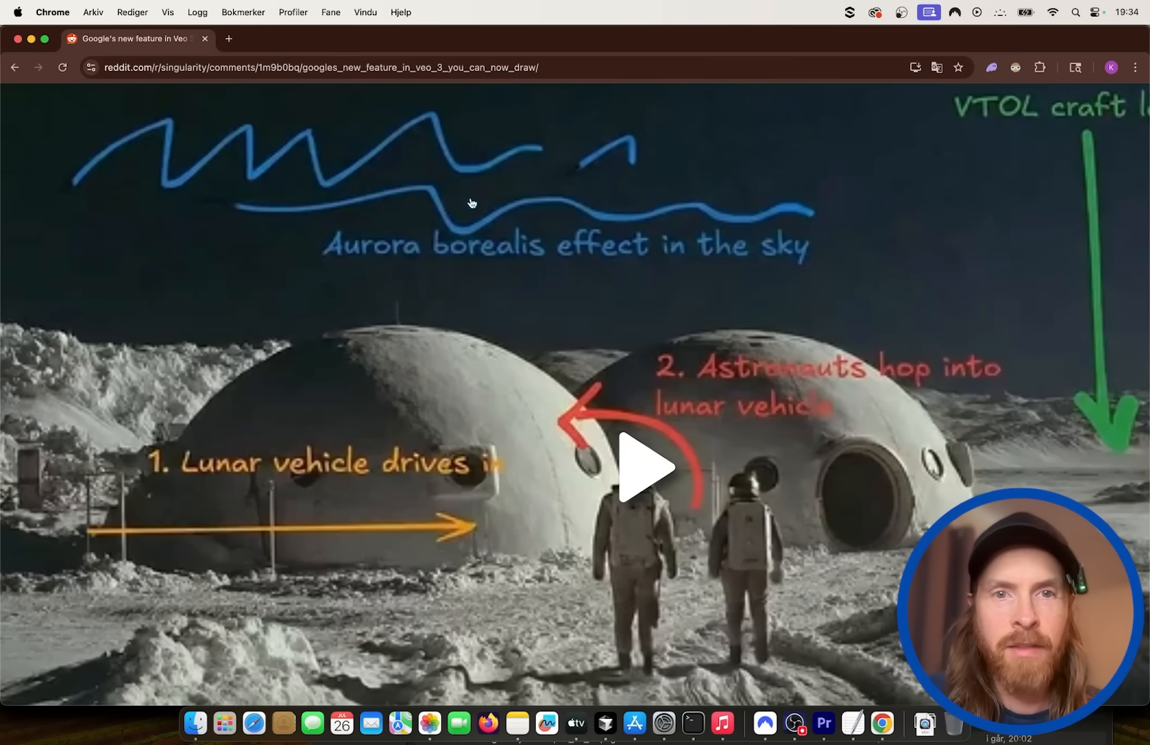
{"action": "mouse_move", "coordinate": [332, 126]}
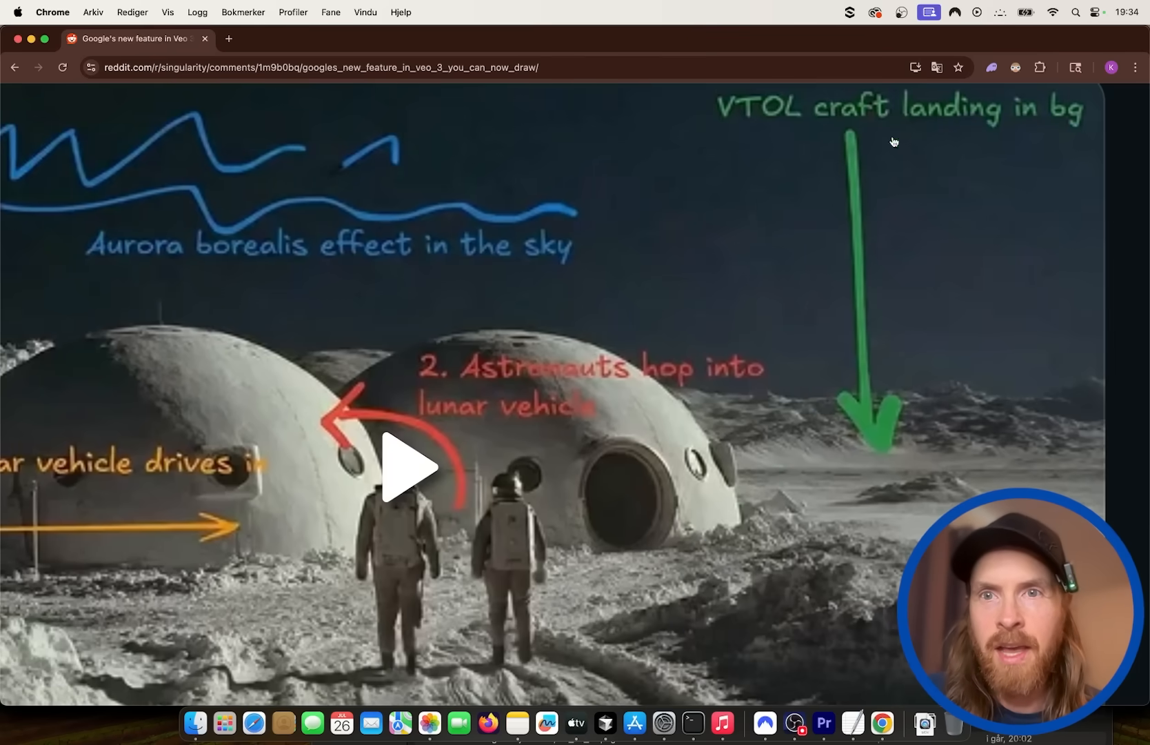
{"action": "mouse_move", "coordinate": [867, 359]}
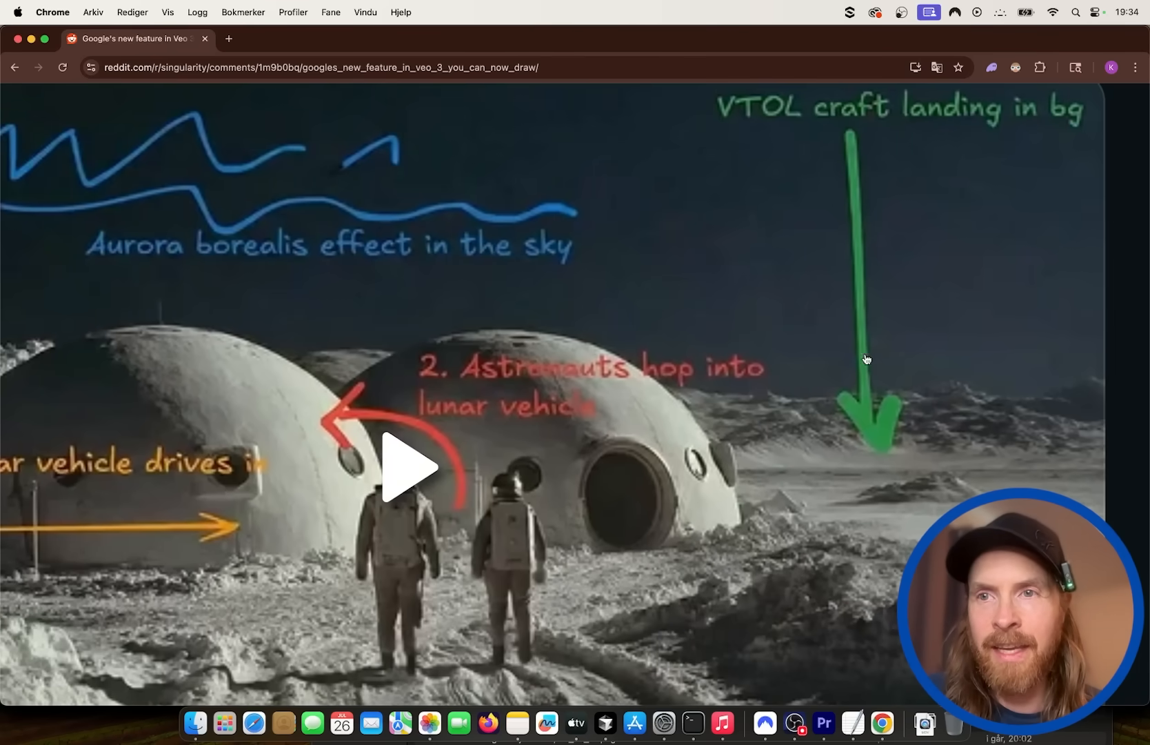
{"action": "scroll", "scroll_direction": "down", "scroll_amount": 3}
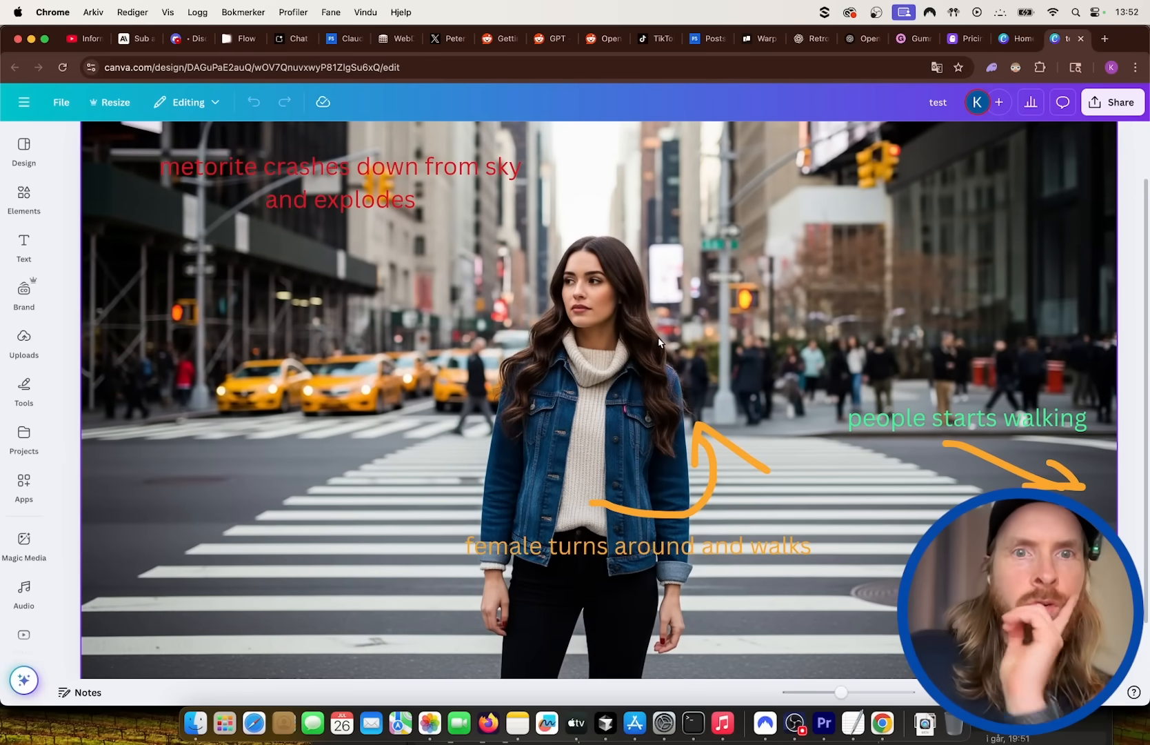
{"action": "left_click", "coordinate": [964, 412]}
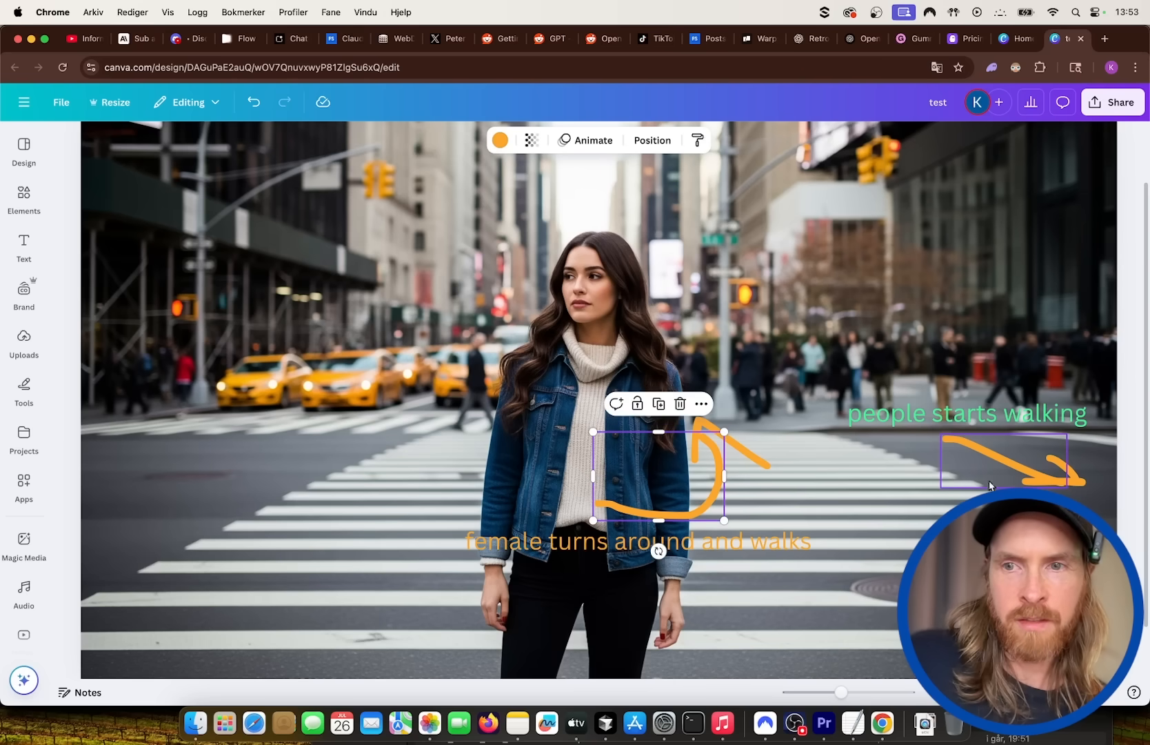
{"action": "left_click", "coordinate": [639, 542]}
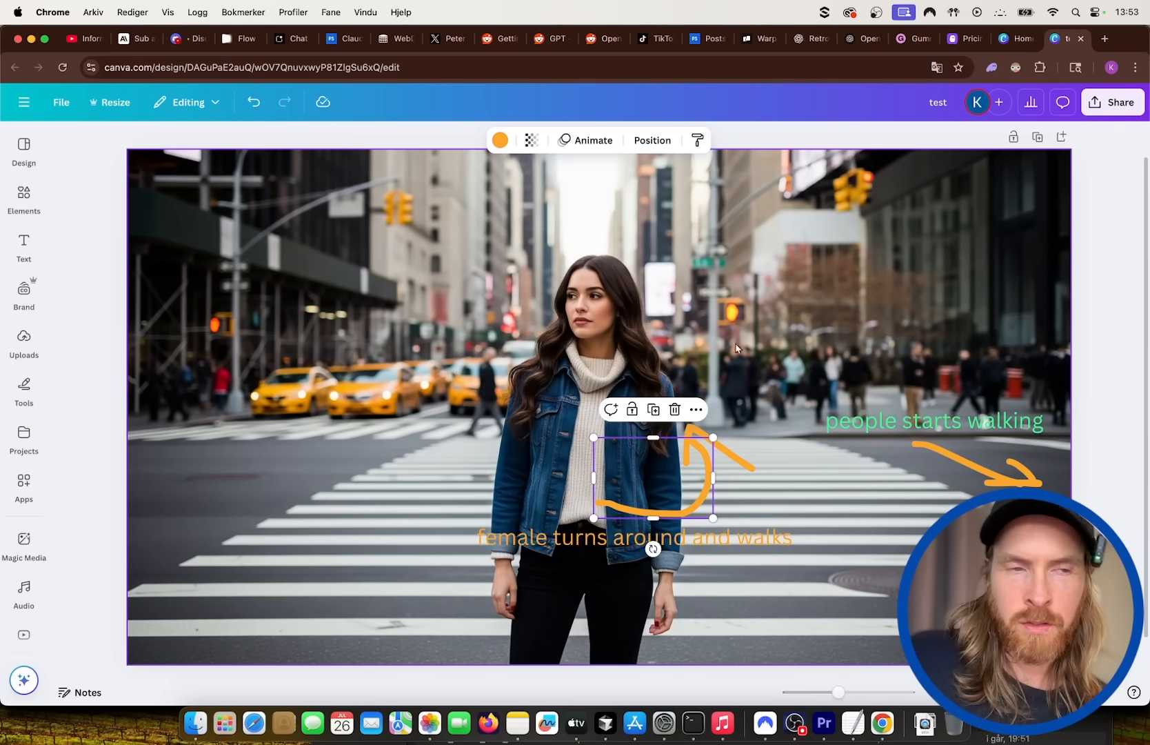
{"action": "left_click_drag", "start_coordinate": [653, 478], "coordinate": [718, 448]}
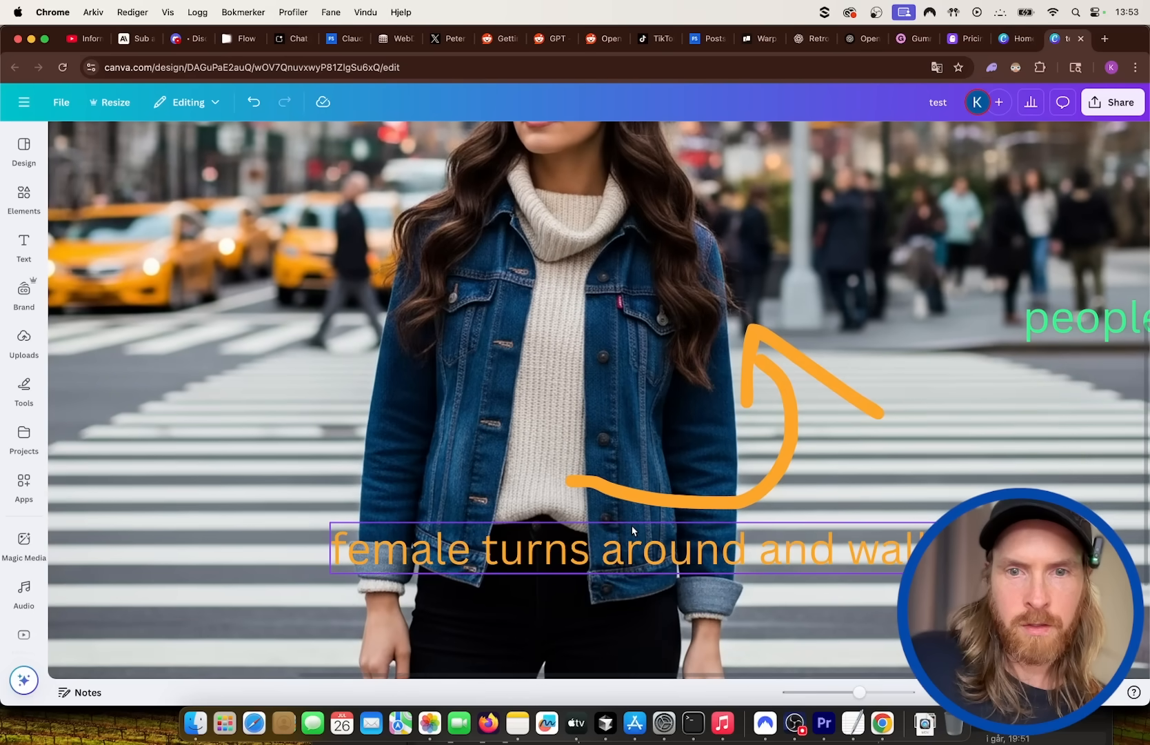
{"action": "mouse_move", "coordinate": [852, 502]}
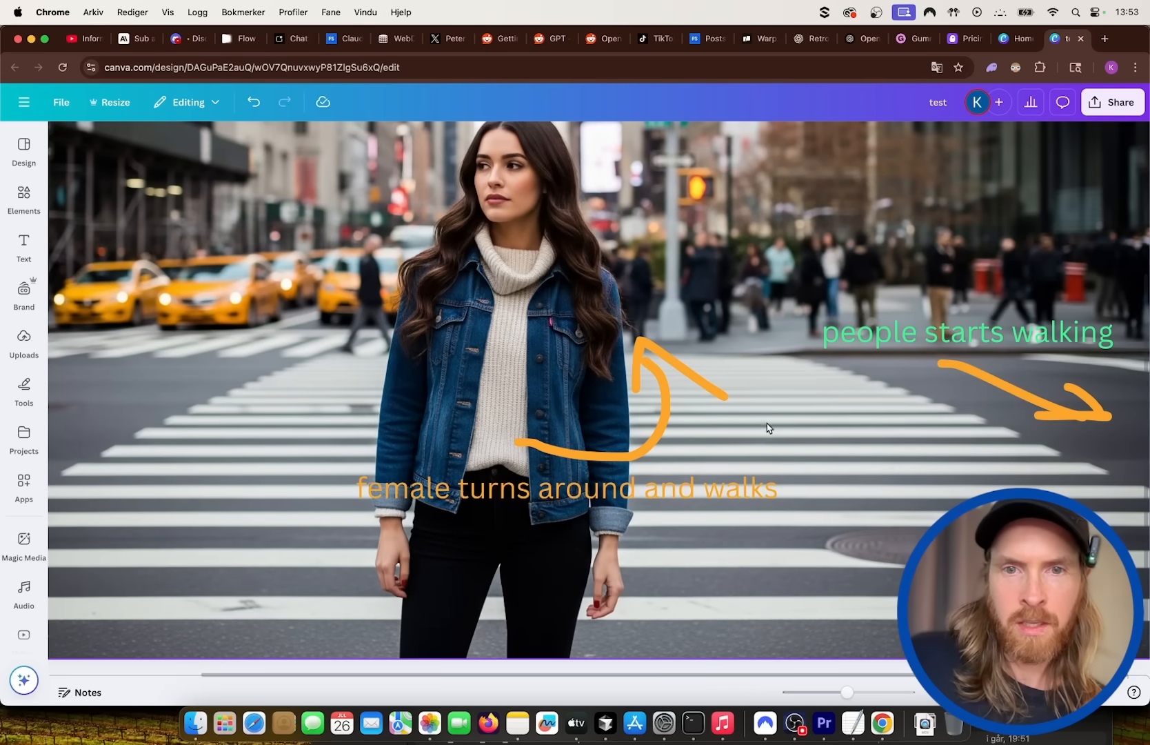
Sketch a red pen arrow and place a 'Jeep driving by' label above it.
{"action": "left_click", "coordinate": [23, 391]}
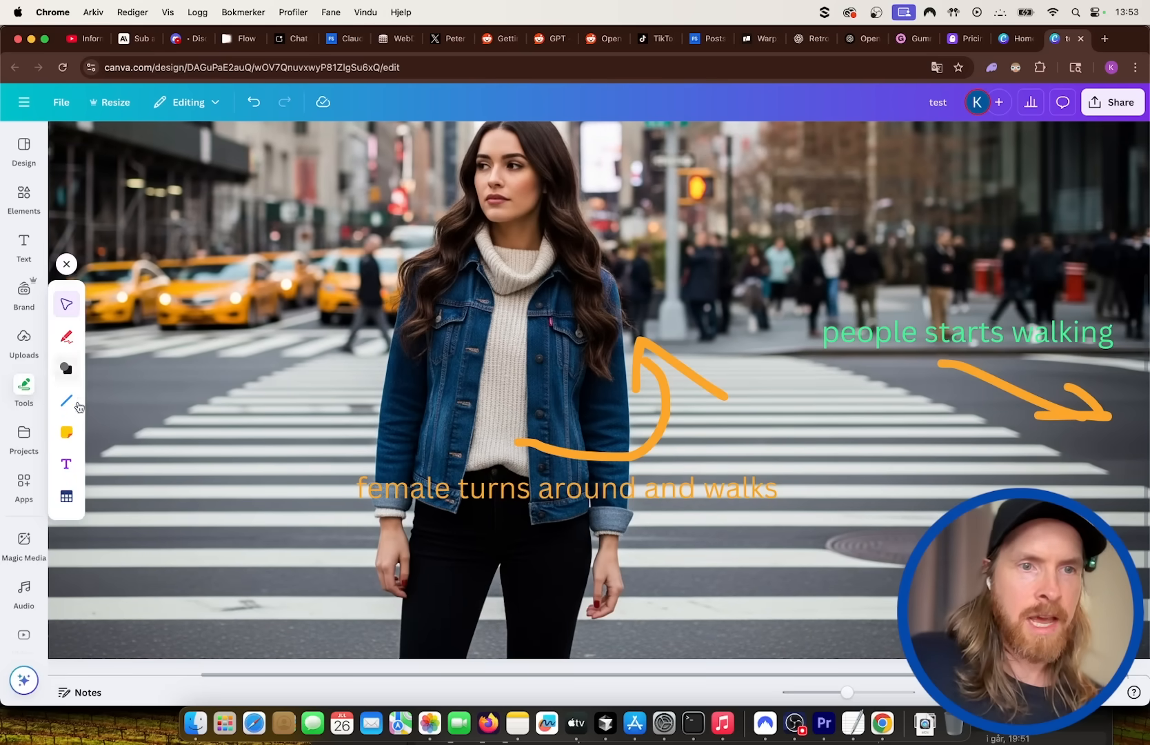
{"action": "left_click", "coordinate": [66, 336]}
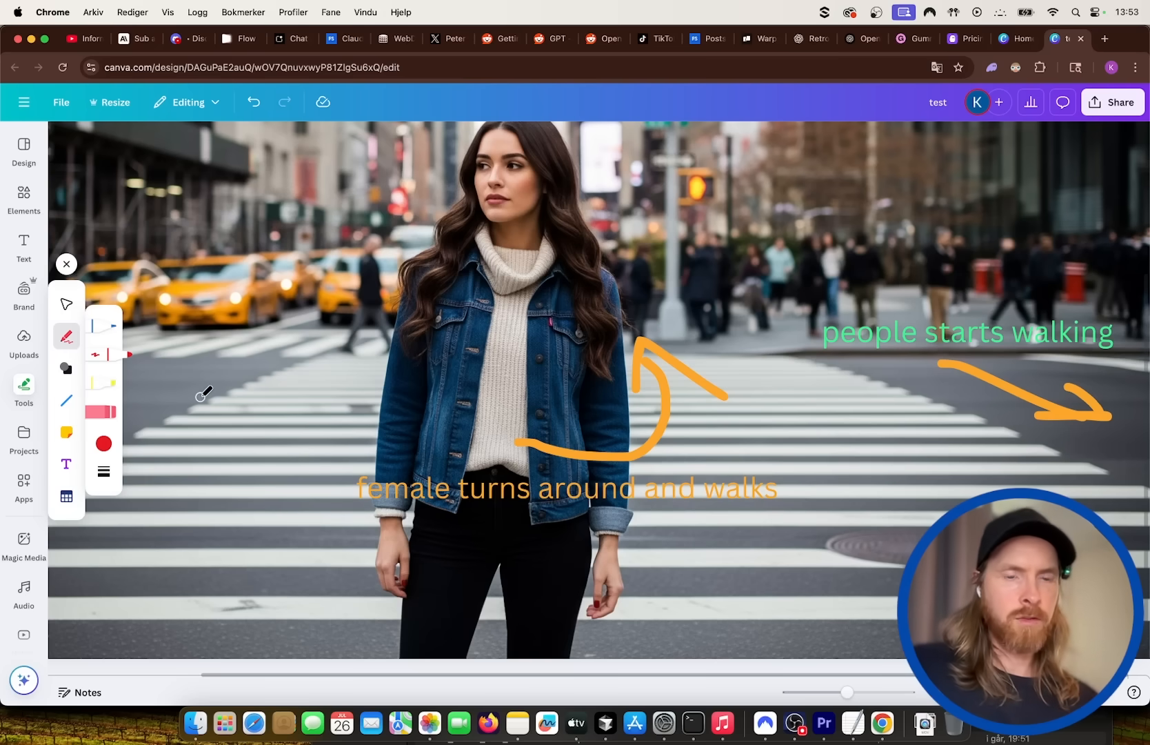
{"action": "mouse_move", "coordinate": [134, 408]}
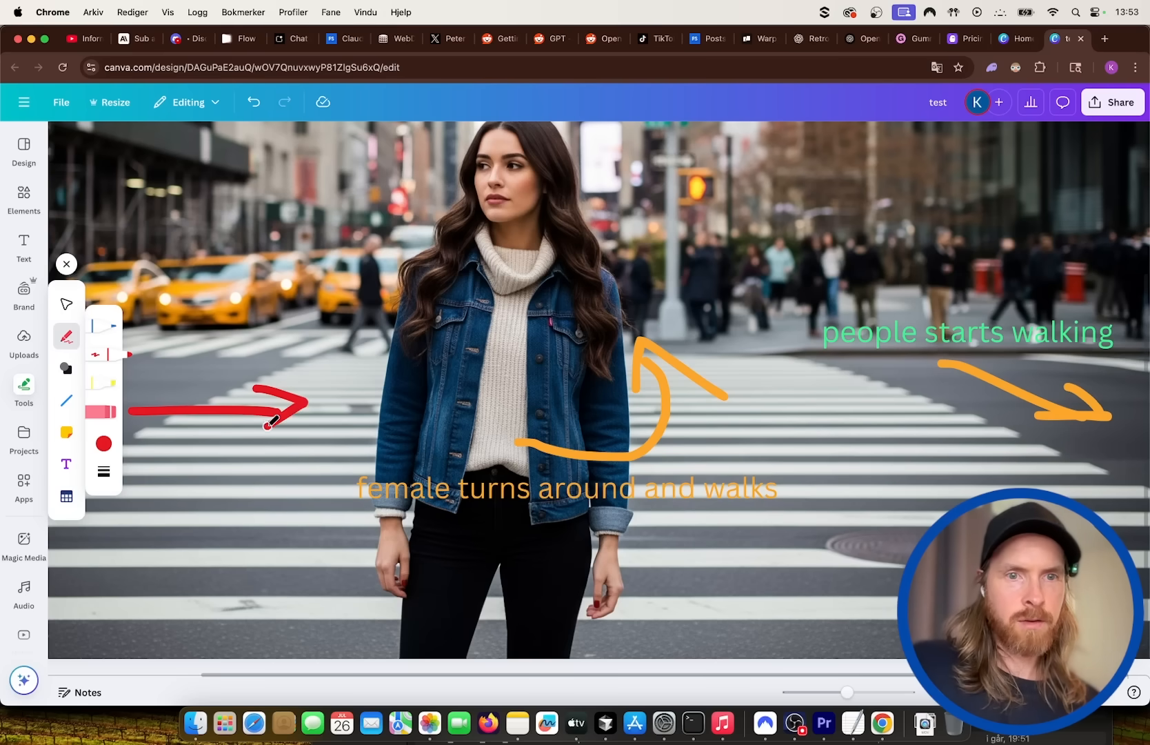
{"action": "left_click", "coordinate": [23, 245]}
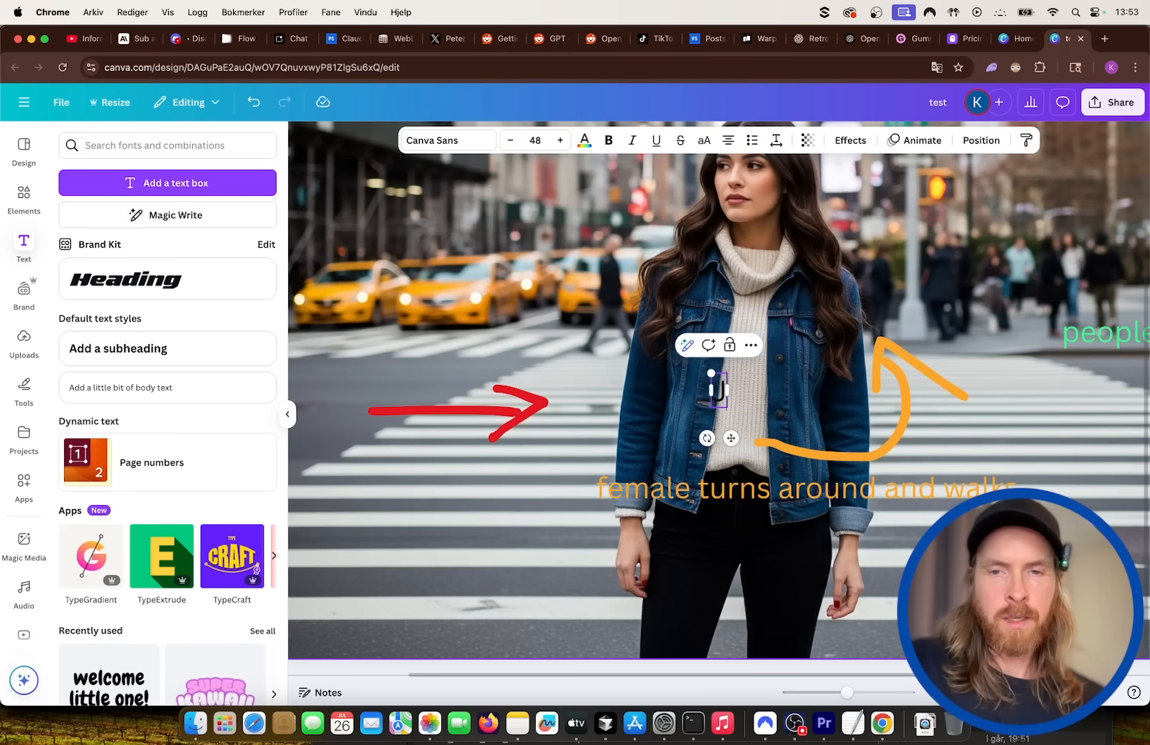
{"action": "type", "text": "Jeep driving"}
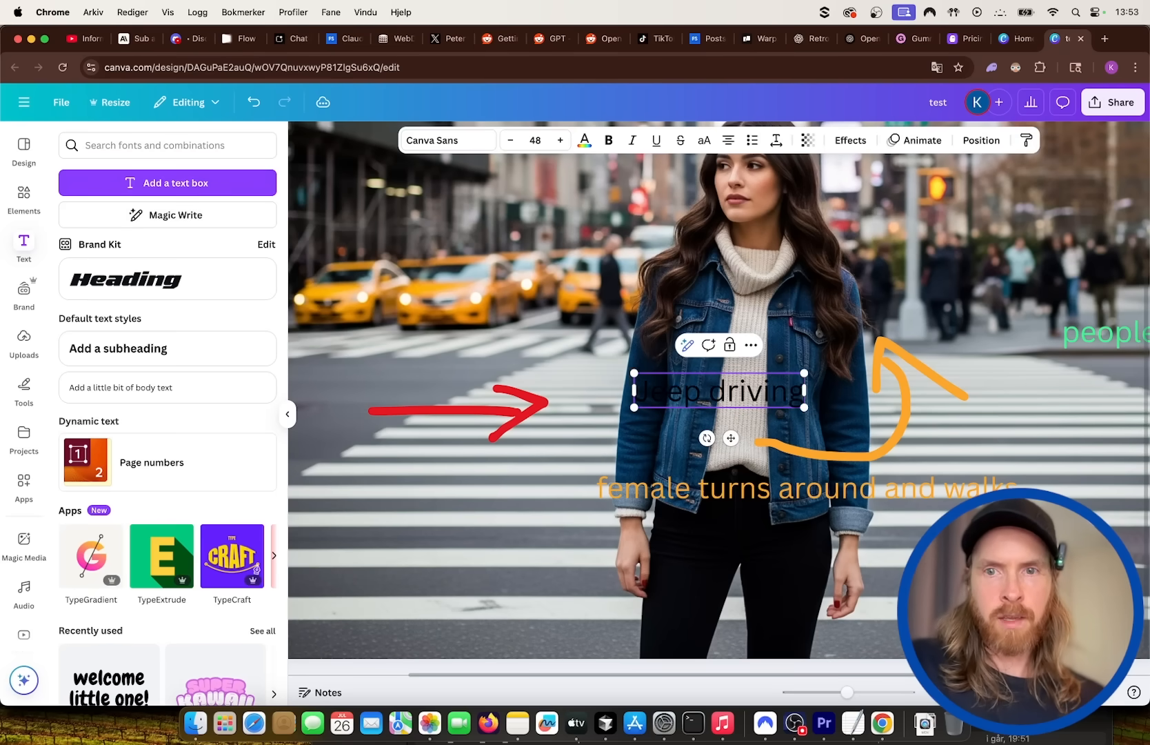
{"action": "type", "text": "by"}
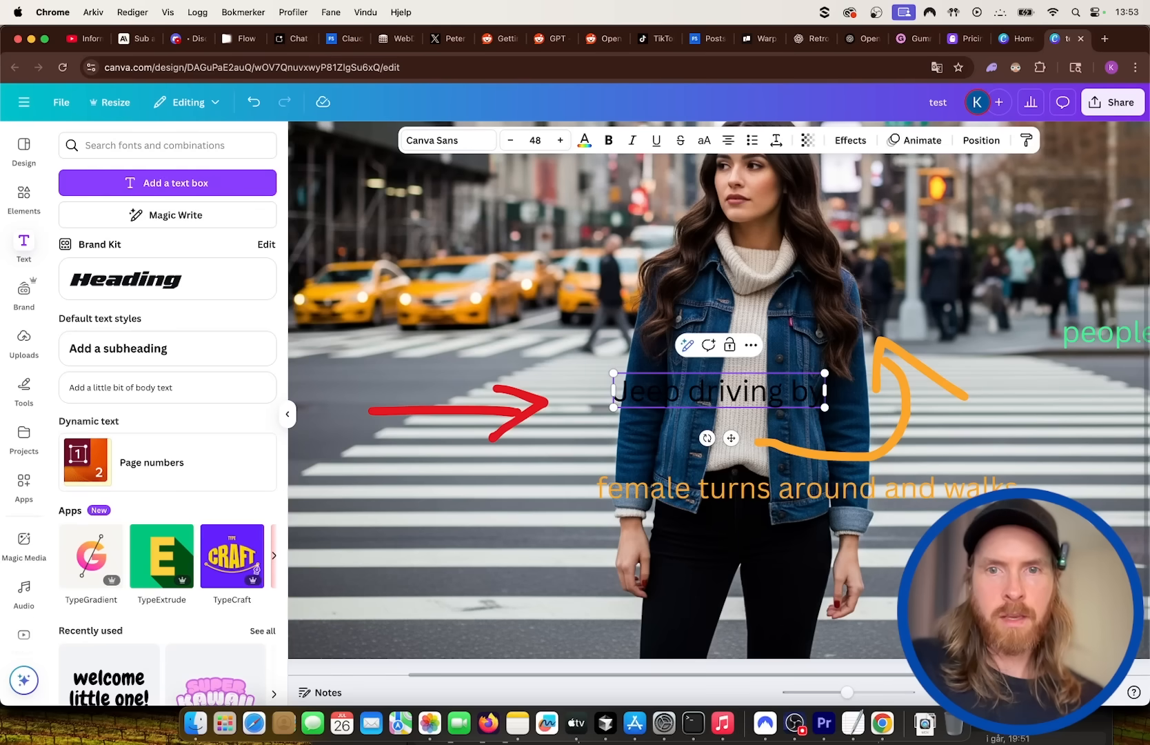
{"action": "left_click_drag", "start_coordinate": [718, 392], "coordinate": [440, 369]}
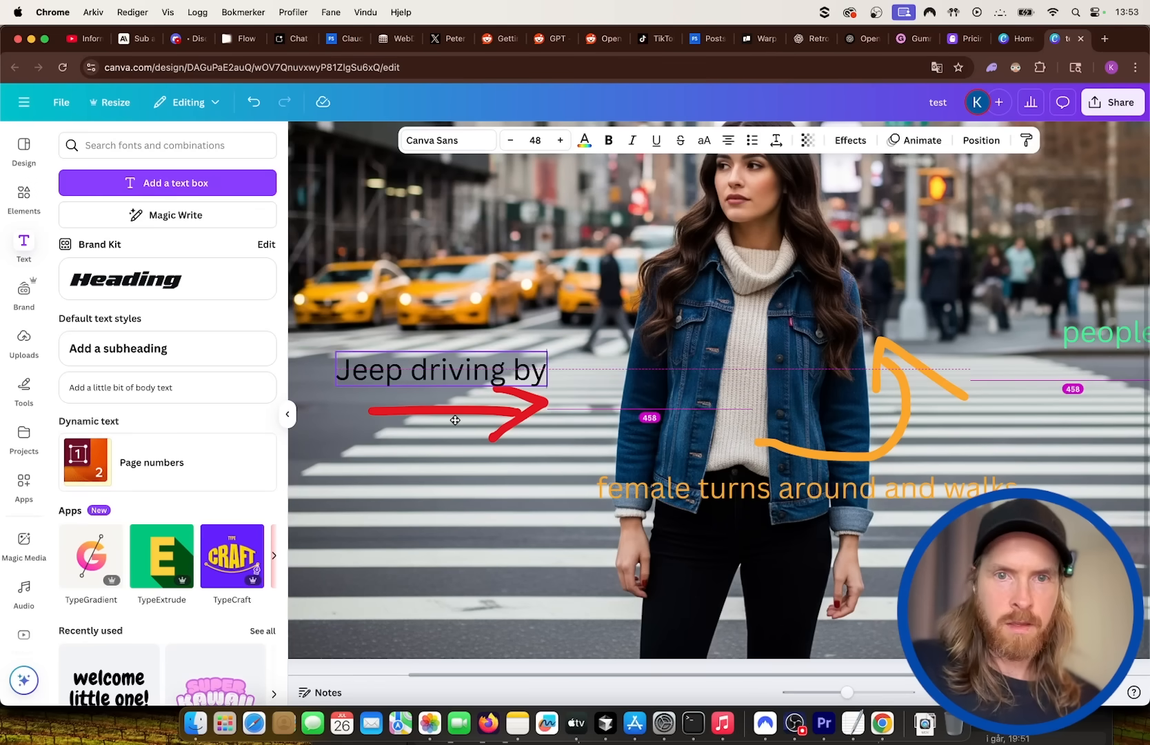
{"action": "left_click", "coordinate": [440, 368]}
{"action": "type", "text": "3"}
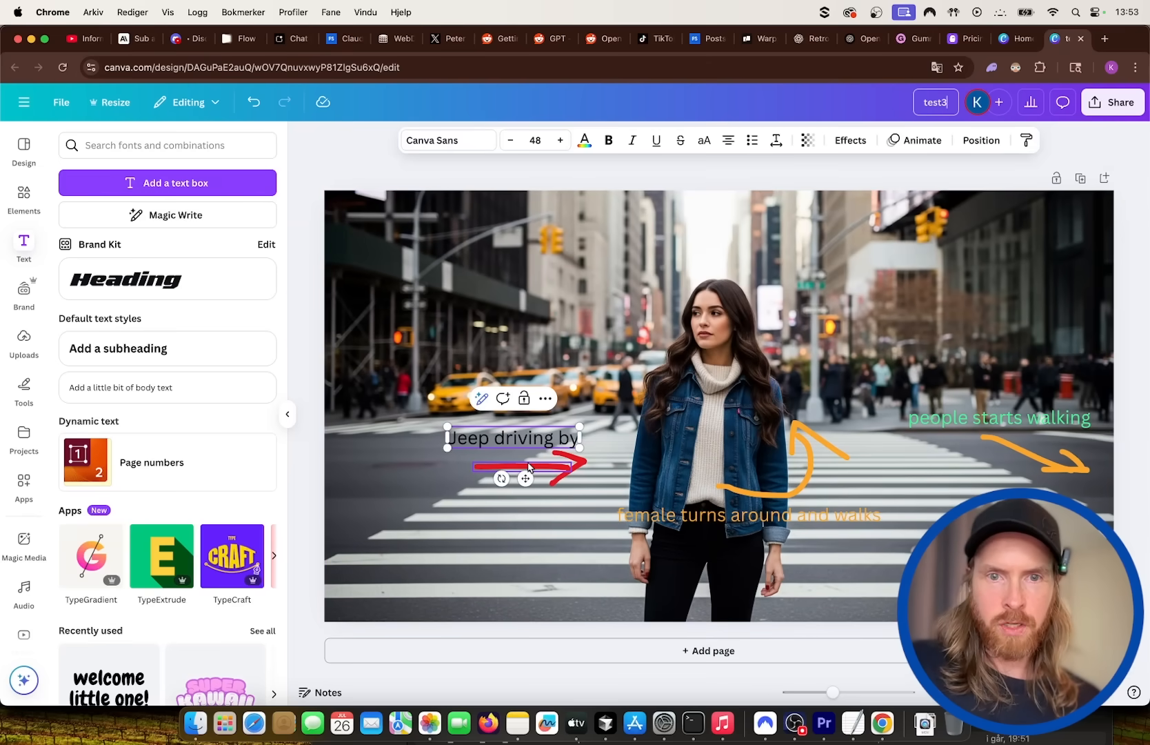
Finish the Jeep label and move to the Google Flow tab with the annotated photo.
{"action": "left_click", "coordinate": [1112, 102]}
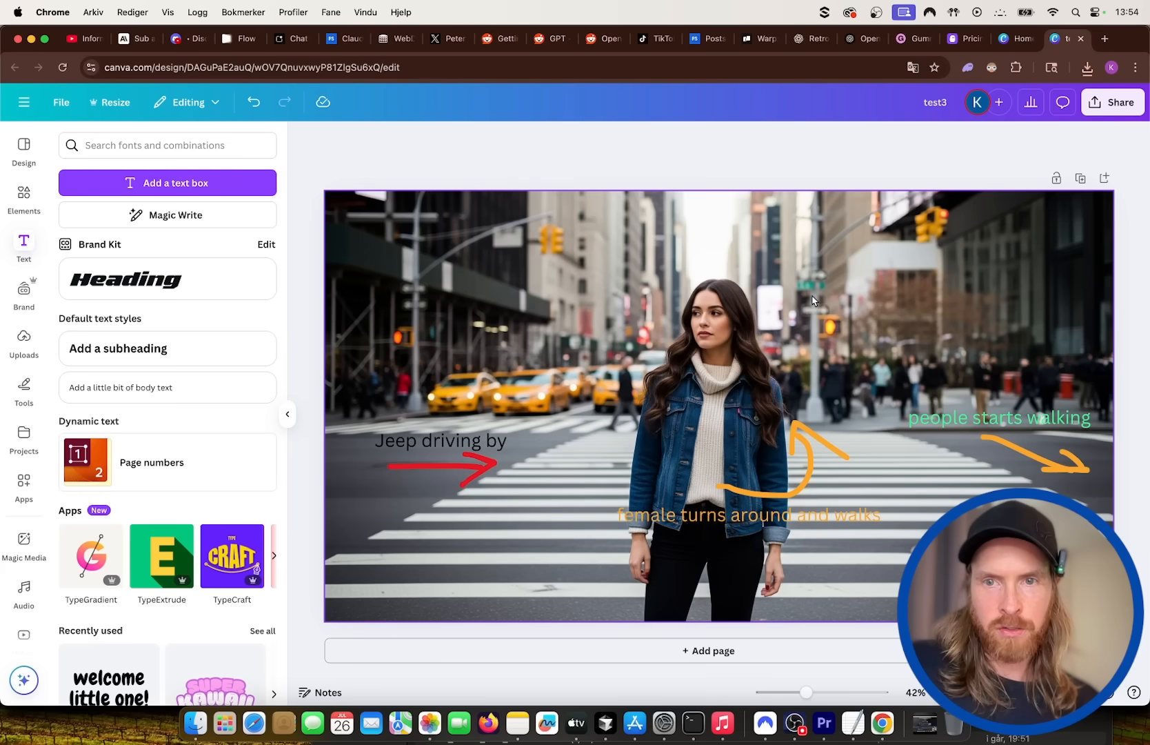
{"action": "mouse_move", "coordinate": [539, 459]}
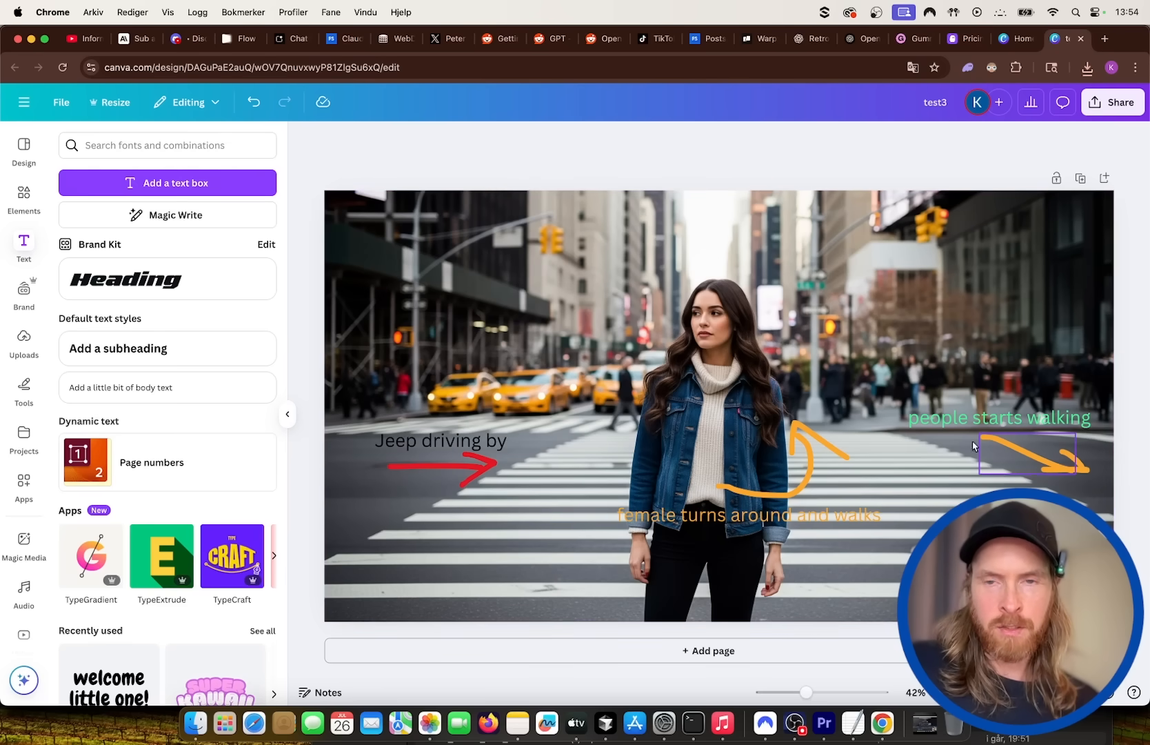
{"action": "left_click", "coordinate": [234, 38]}
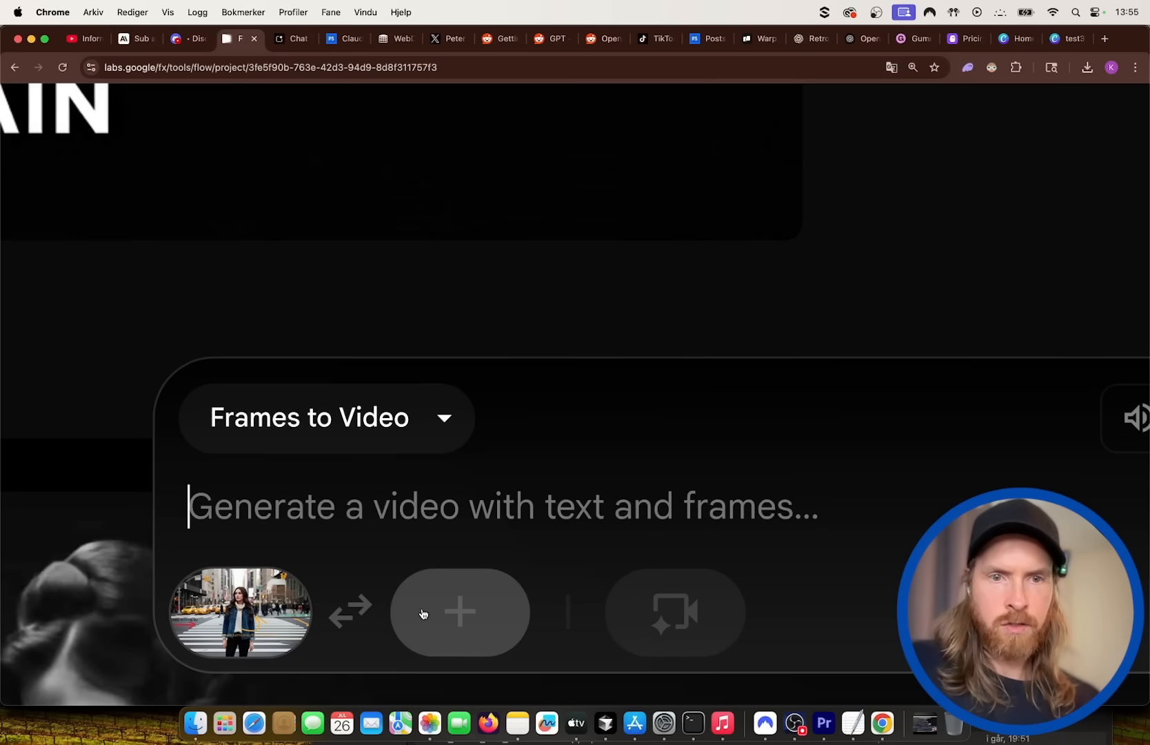
Enter 'execute' as the Frames to Video prompt for the crosswalk frame.
{"action": "type", "text": "X"}
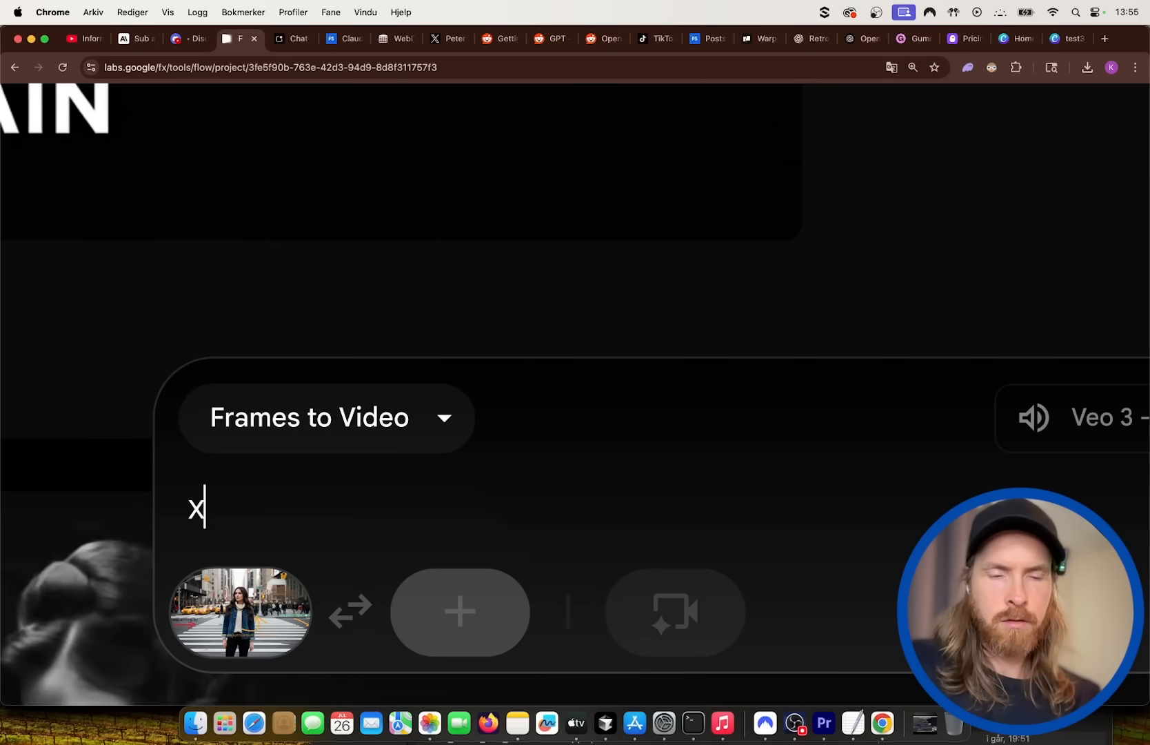
{"action": "type", "text": "execute"}
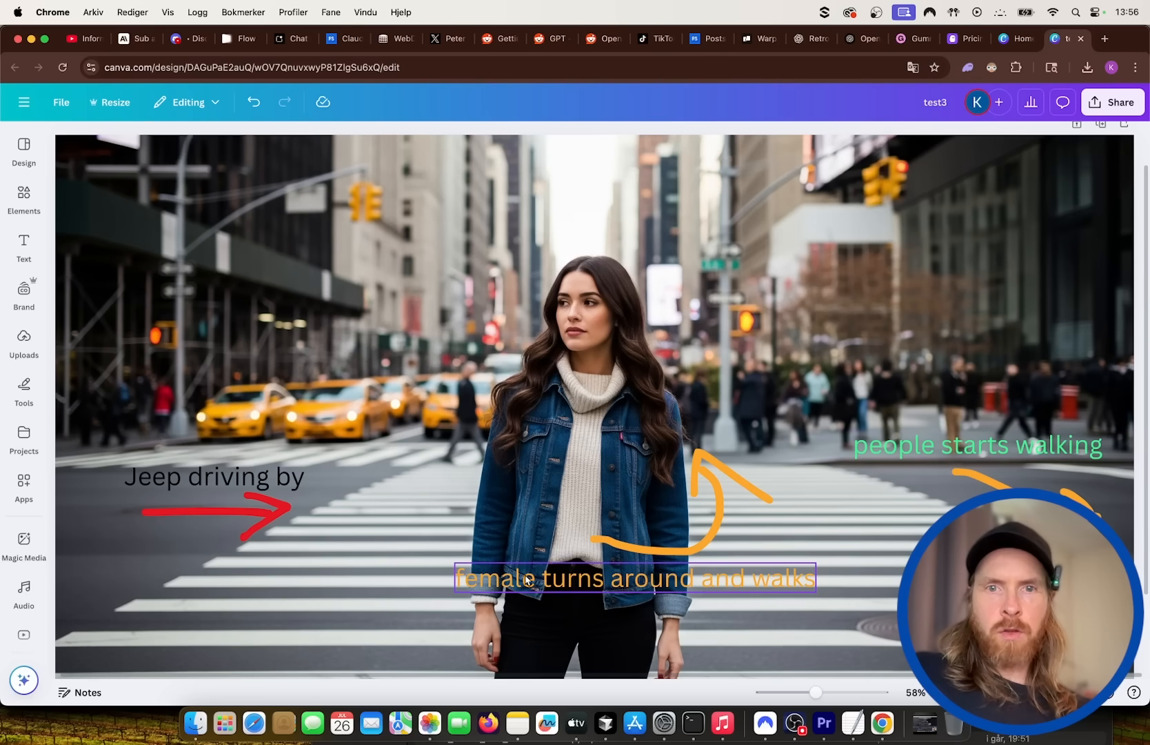
{"action": "left_click", "coordinate": [634, 507]}
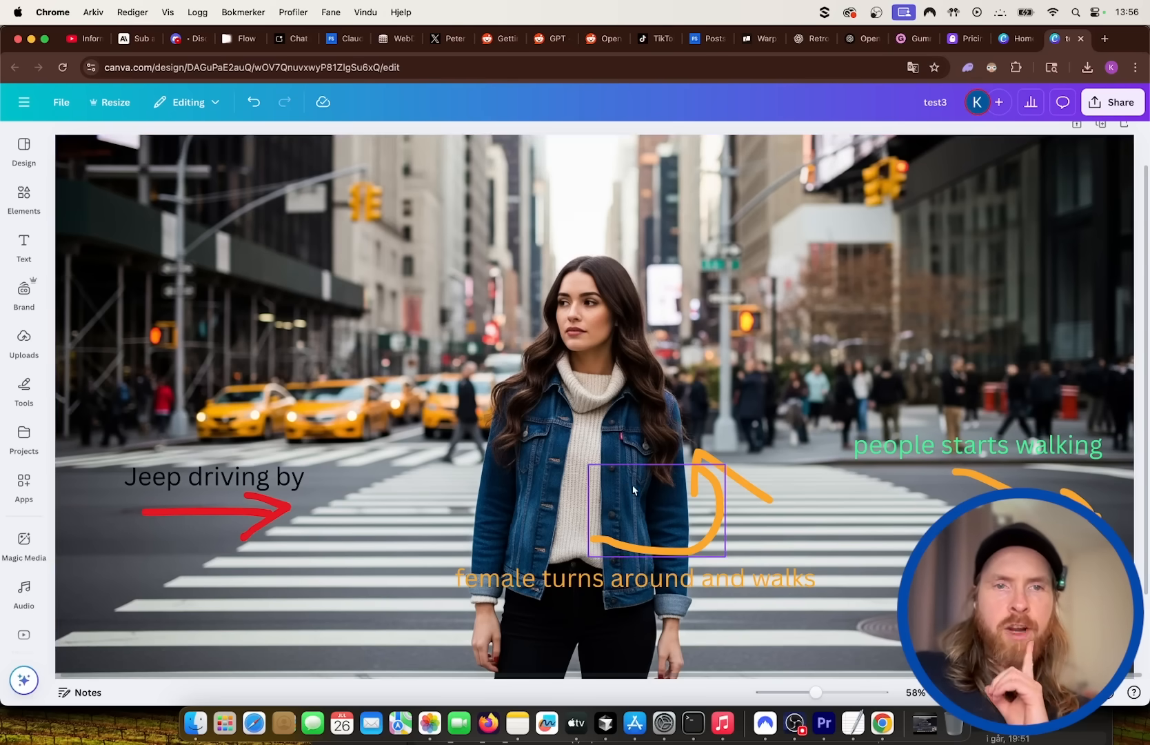
{"action": "left_click", "coordinate": [238, 38]}
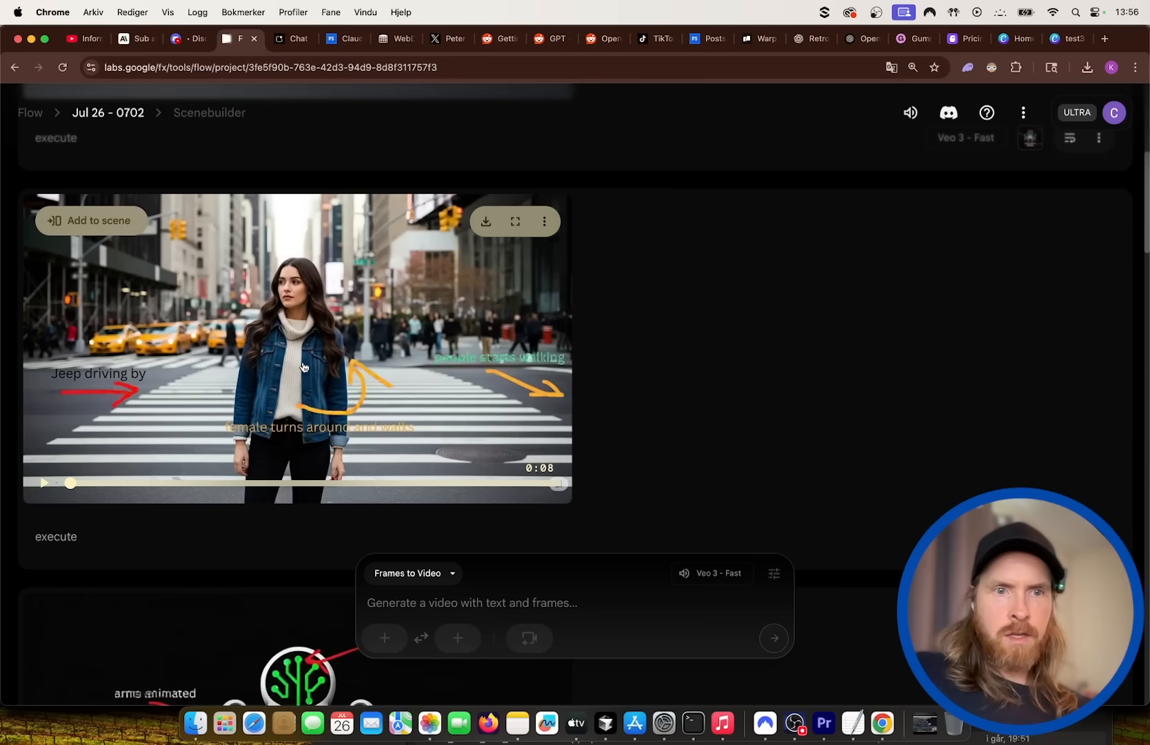
{"action": "mouse_move", "coordinate": [516, 222]}
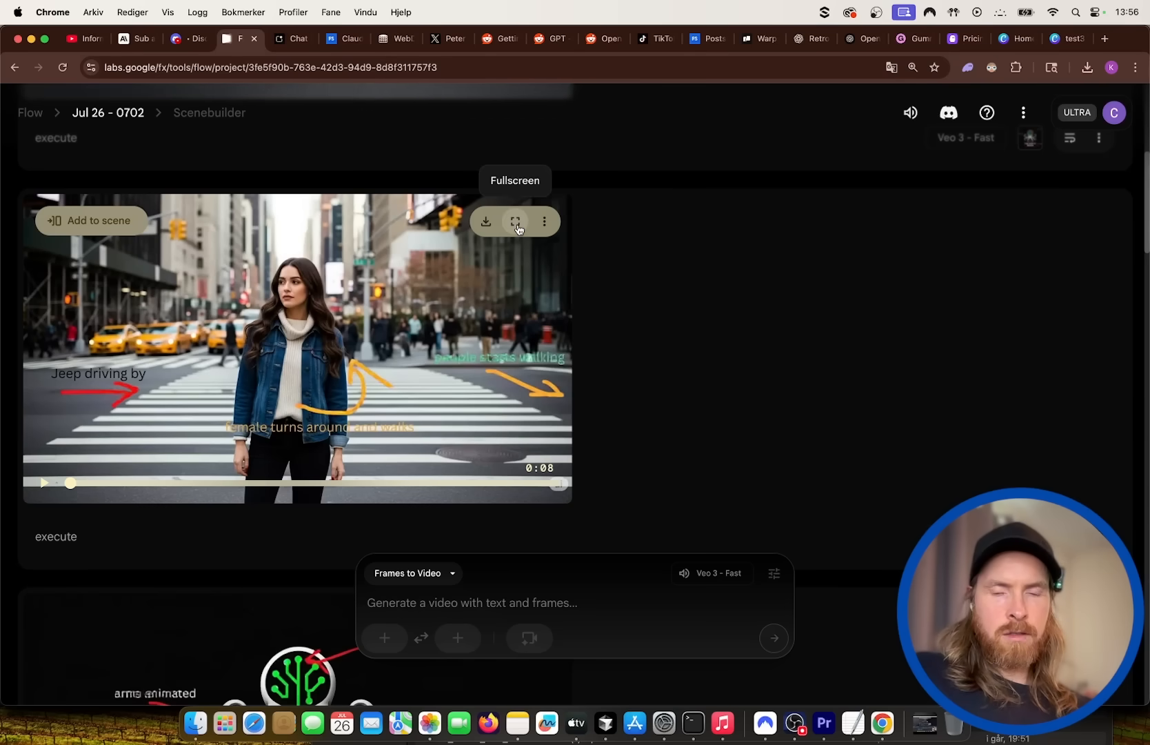
{"action": "left_click", "coordinate": [515, 222]}
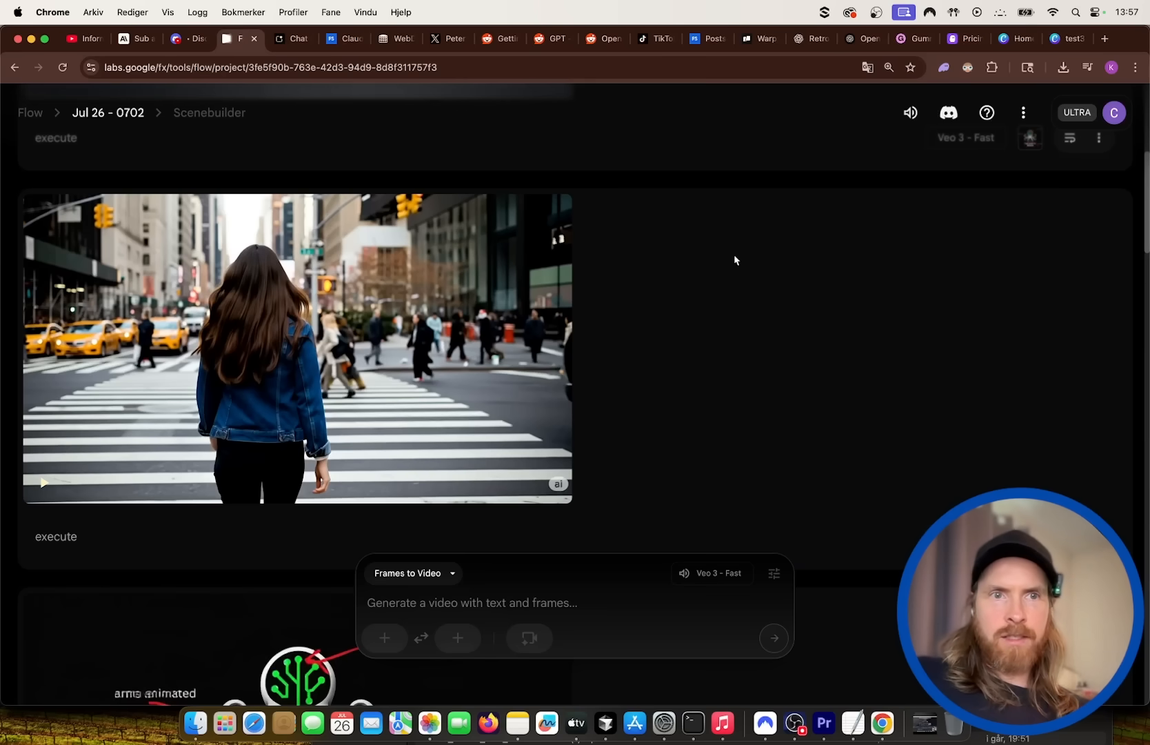
Remove the Jeep driving by annotation and start a new text label.
{"action": "left_click", "coordinate": [1064, 39]}
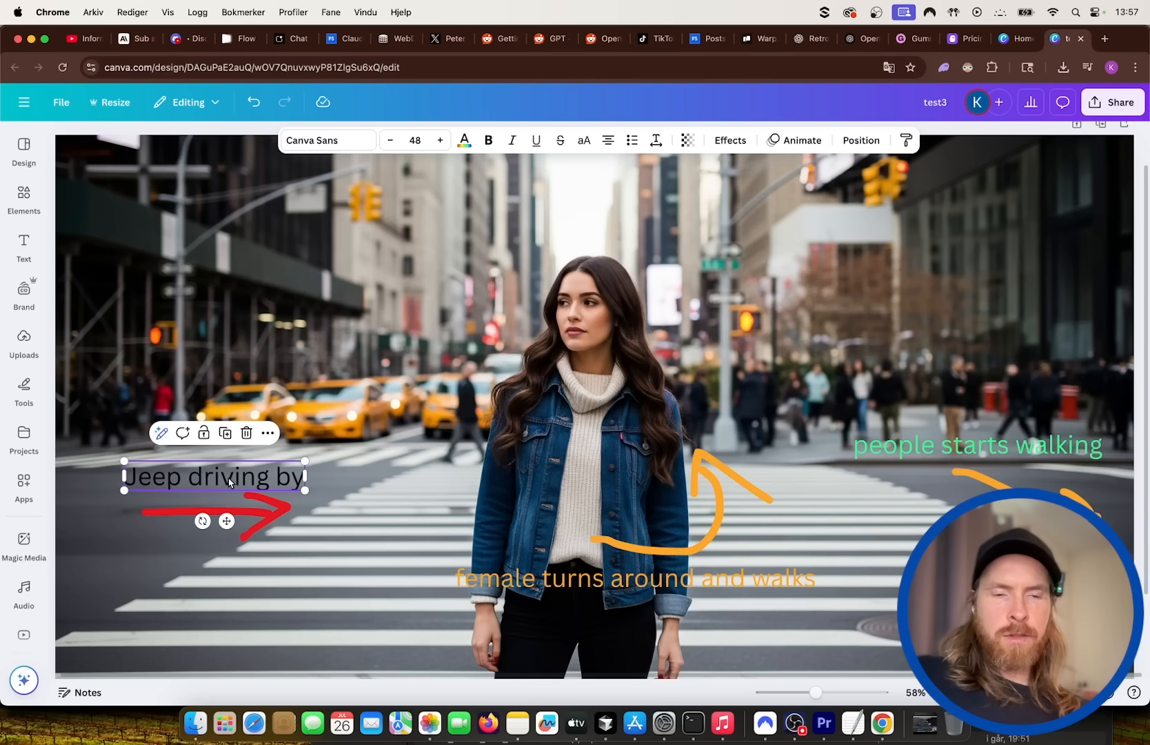
{"action": "left_click", "coordinate": [263, 514]}
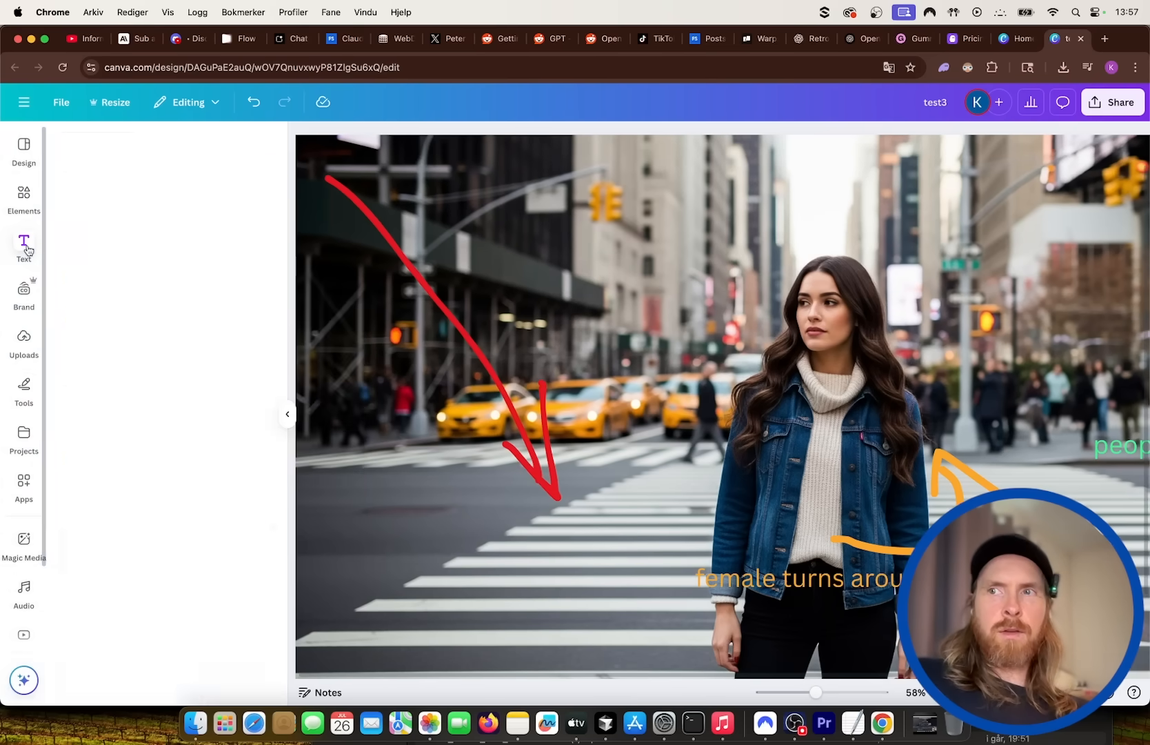
{"action": "left_click", "coordinate": [24, 245]}
{"action": "type", "text": "as"}
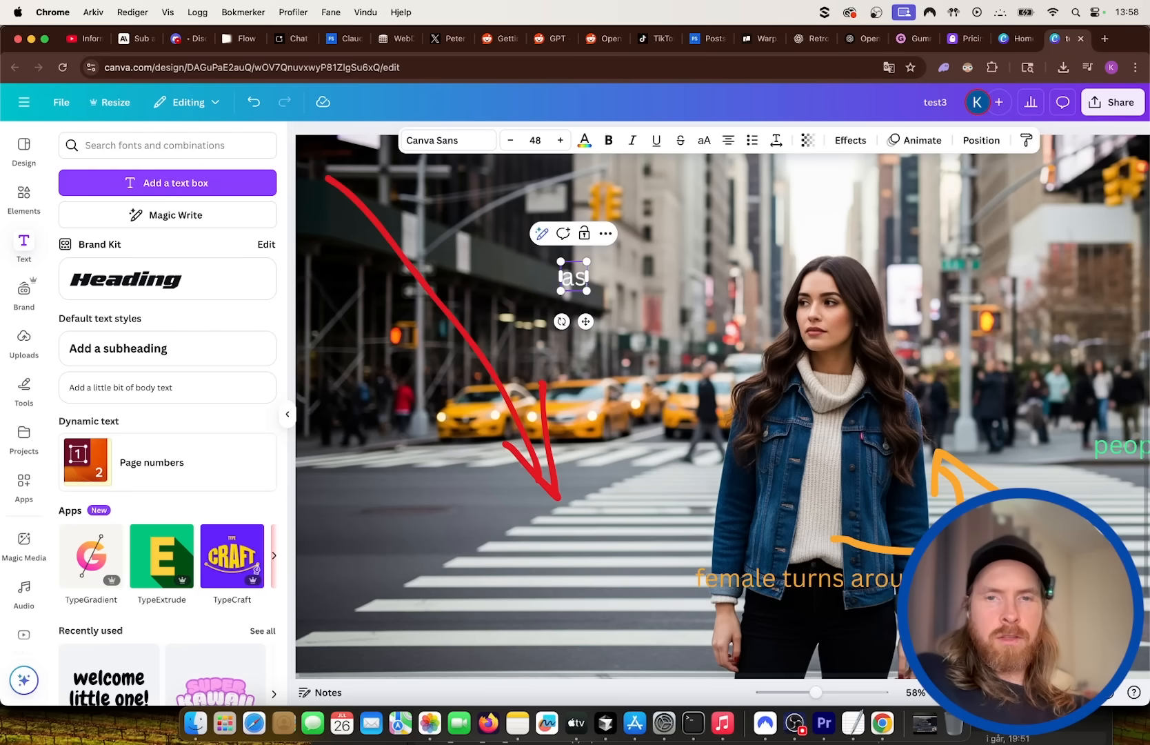
Write 'meteor strikes the ground' and place it beside the red downward arrow.
{"action": "type", "text": "meteor strikes!"}
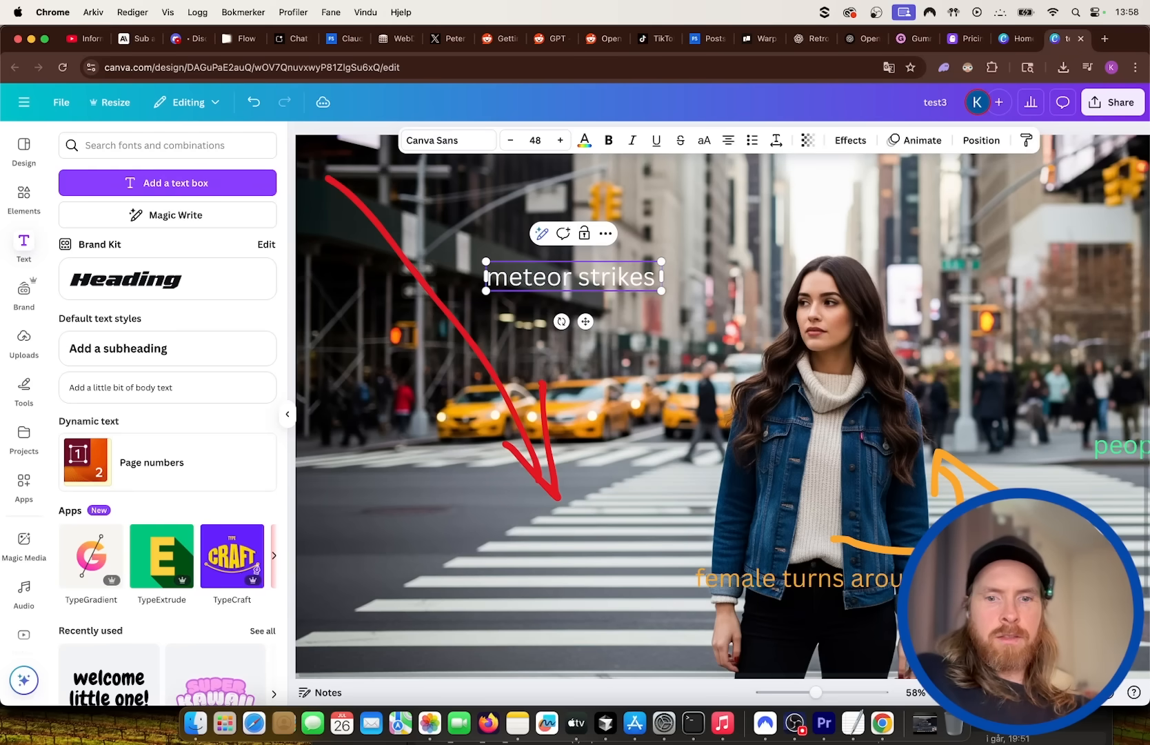
{"action": "type", "text": "the ground"}
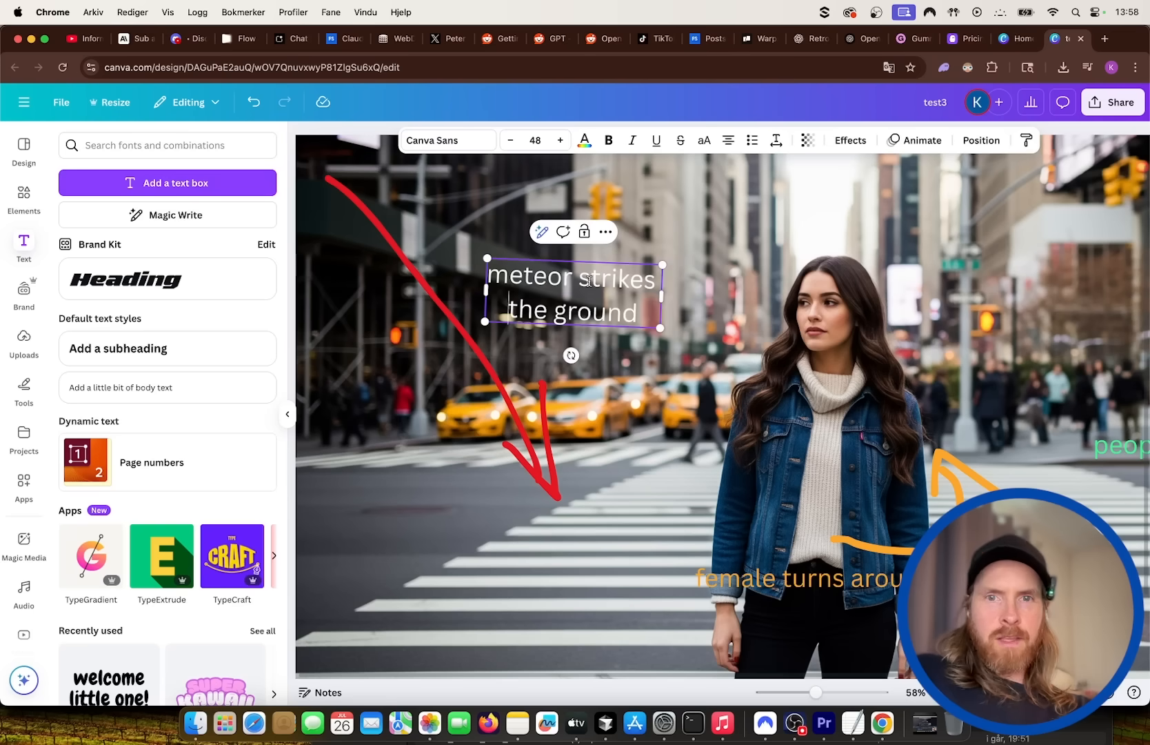
{"action": "left_click_drag", "start_coordinate": [571, 292], "coordinate": [407, 391]}
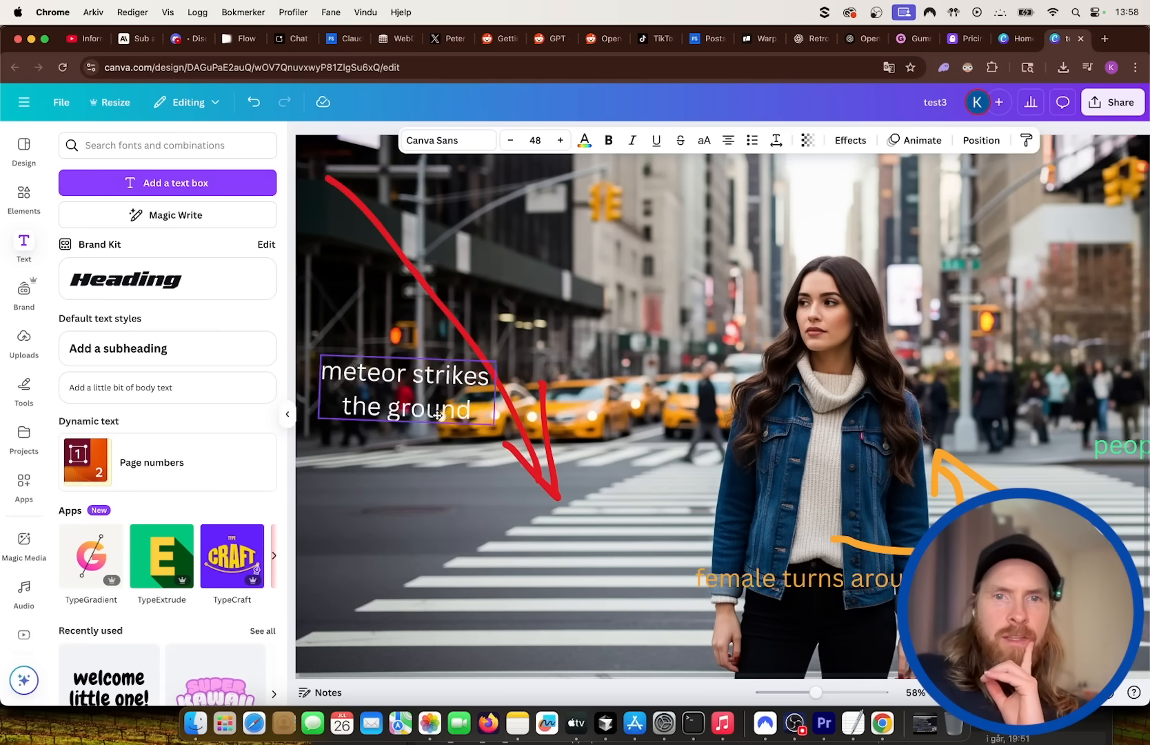
{"action": "left_click", "coordinate": [406, 391]}
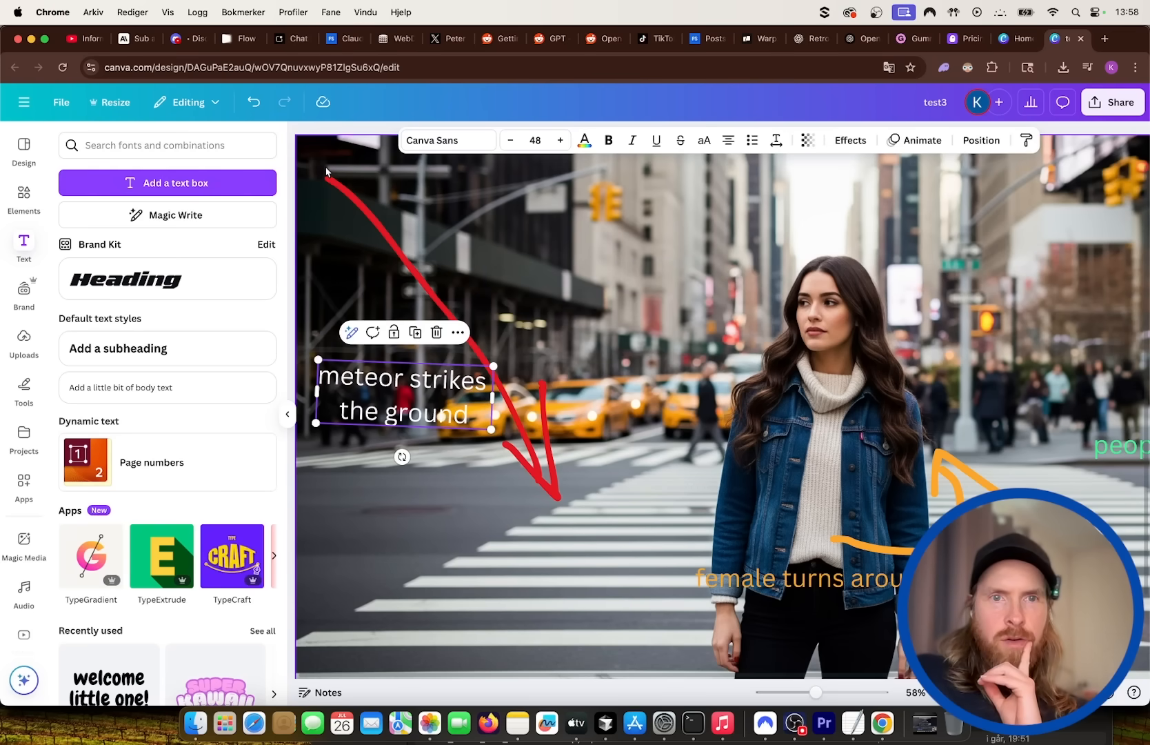
{"action": "mouse_move", "coordinate": [585, 527]}
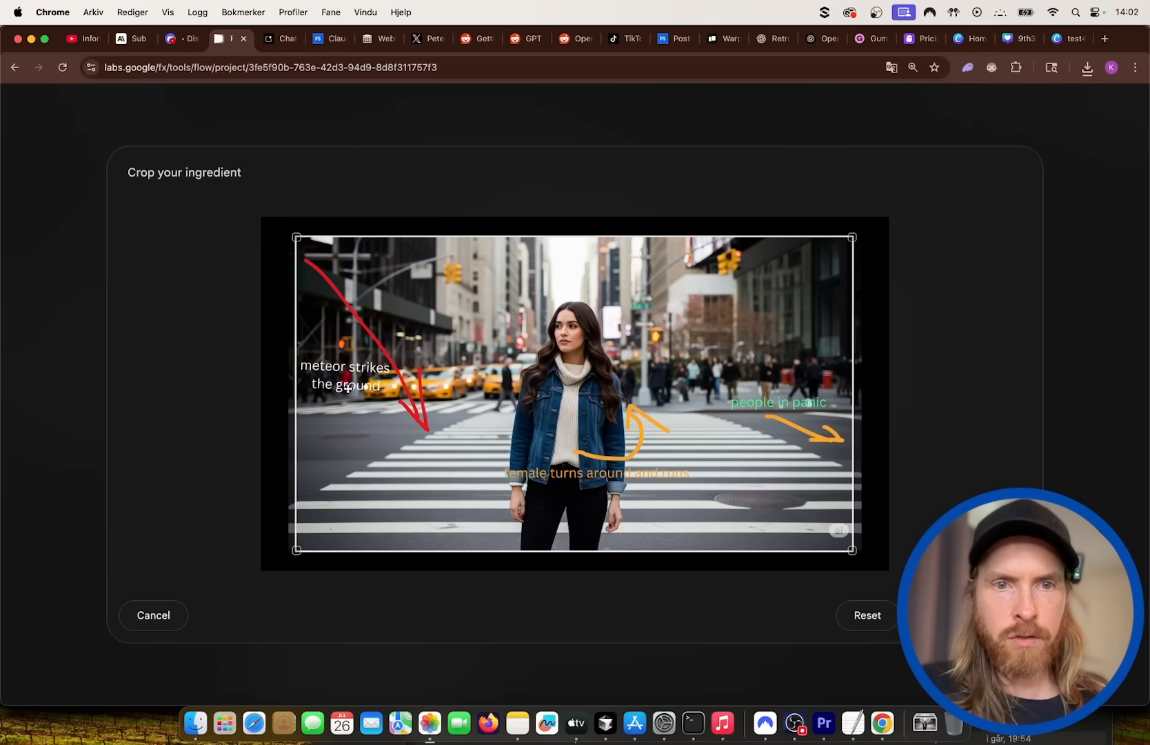
{"action": "mouse_move", "coordinate": [543, 453]}
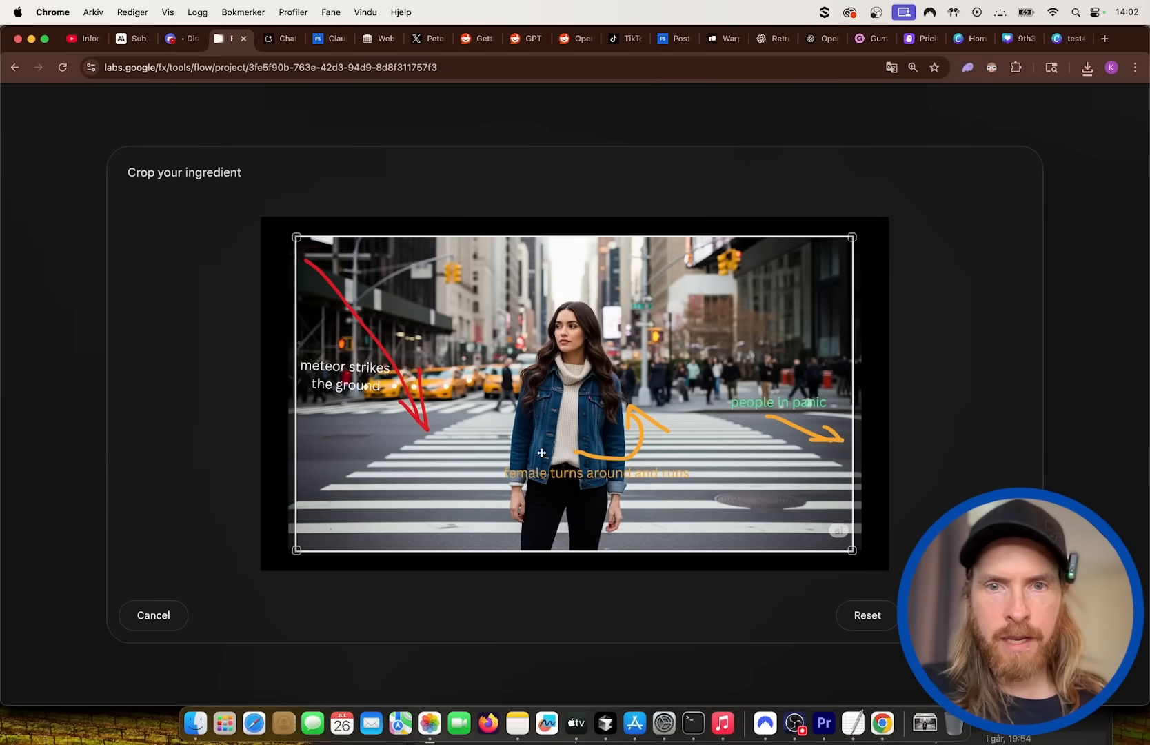
{"action": "mouse_move", "coordinate": [673, 472]}
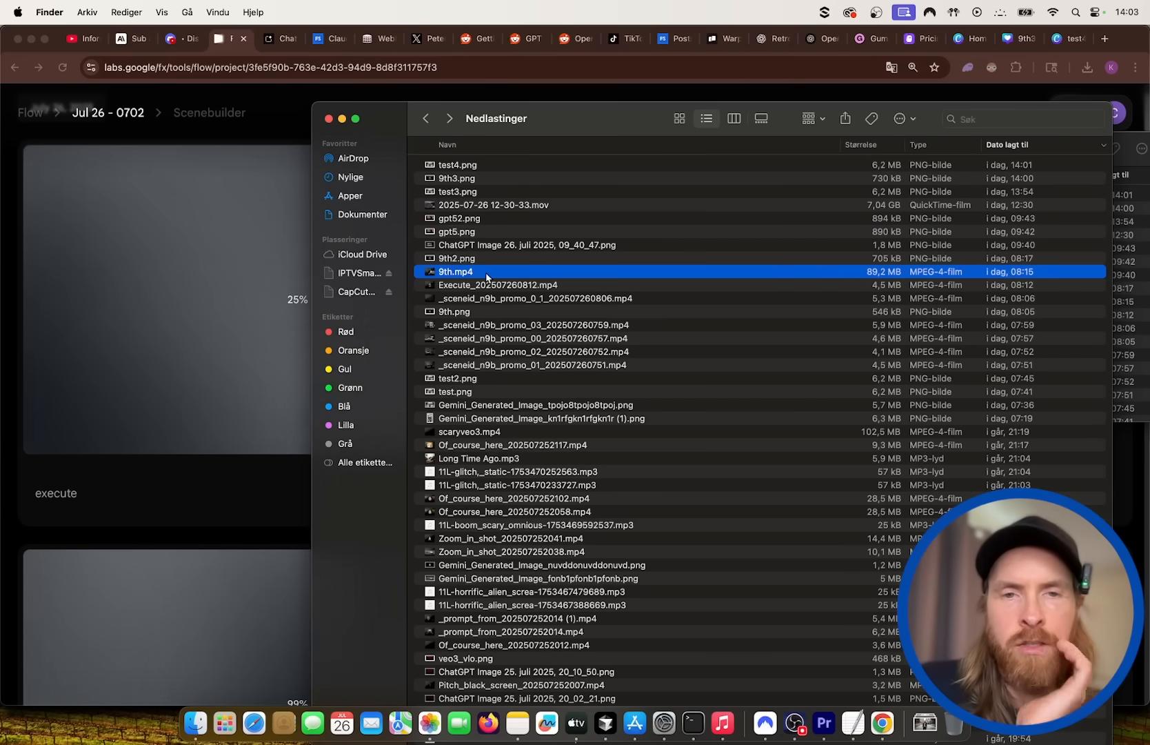
{"action": "double_click", "coordinate": [455, 272]}
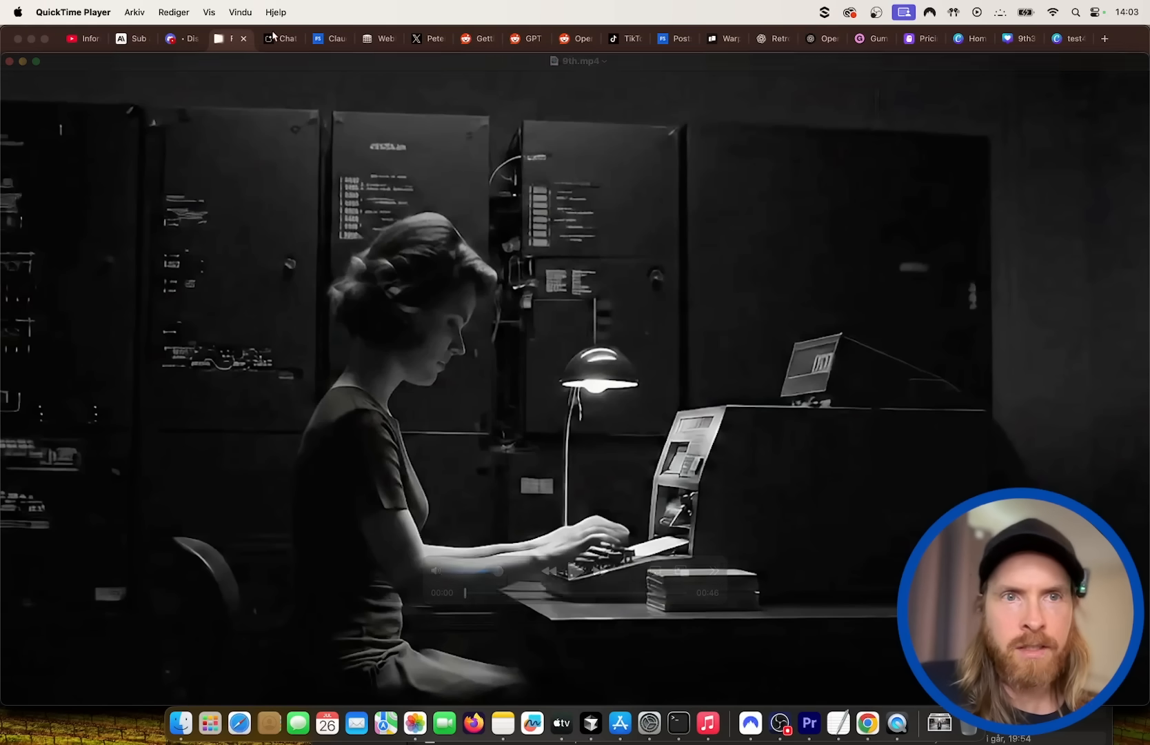
{"action": "left_click", "coordinate": [240, 13]}
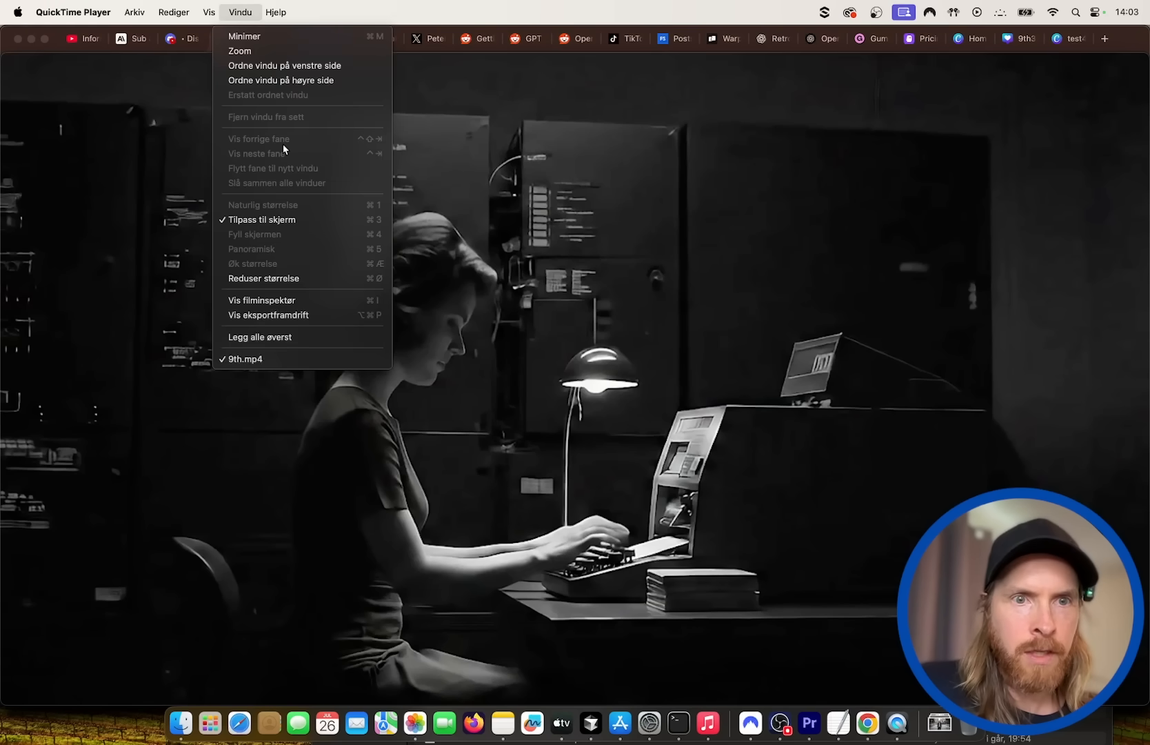
{"action": "left_click", "coordinate": [210, 13]}
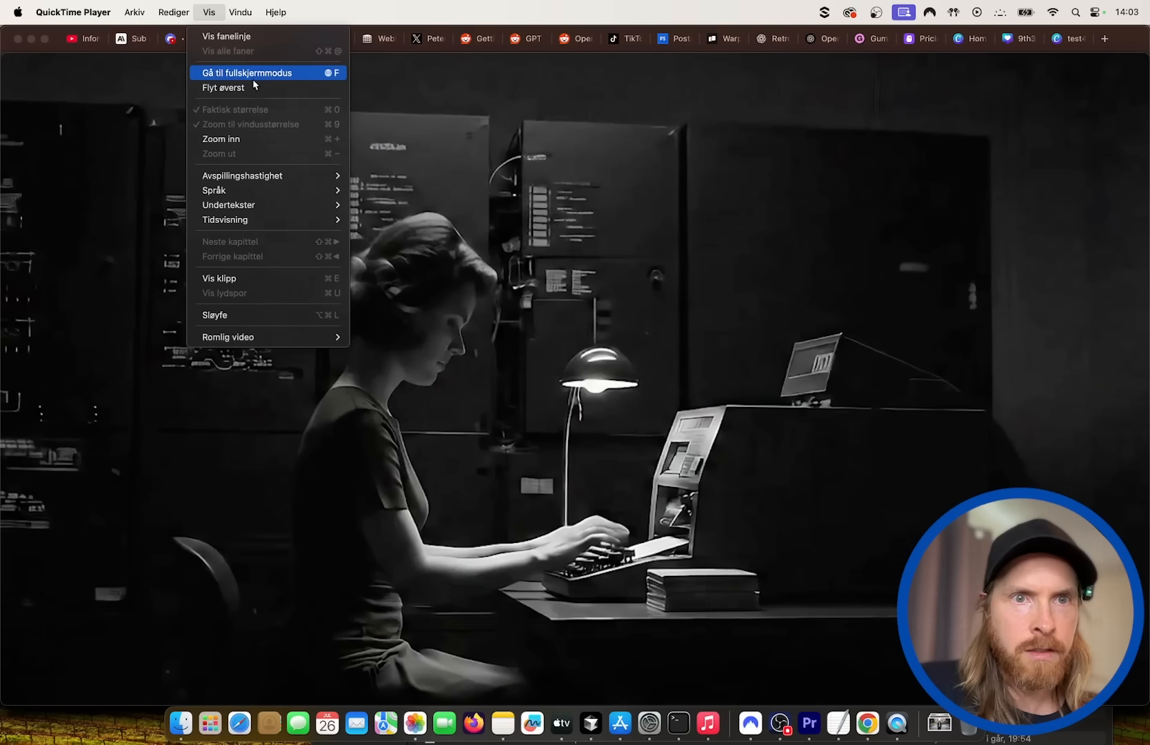
{"action": "left_click", "coordinate": [247, 73]}
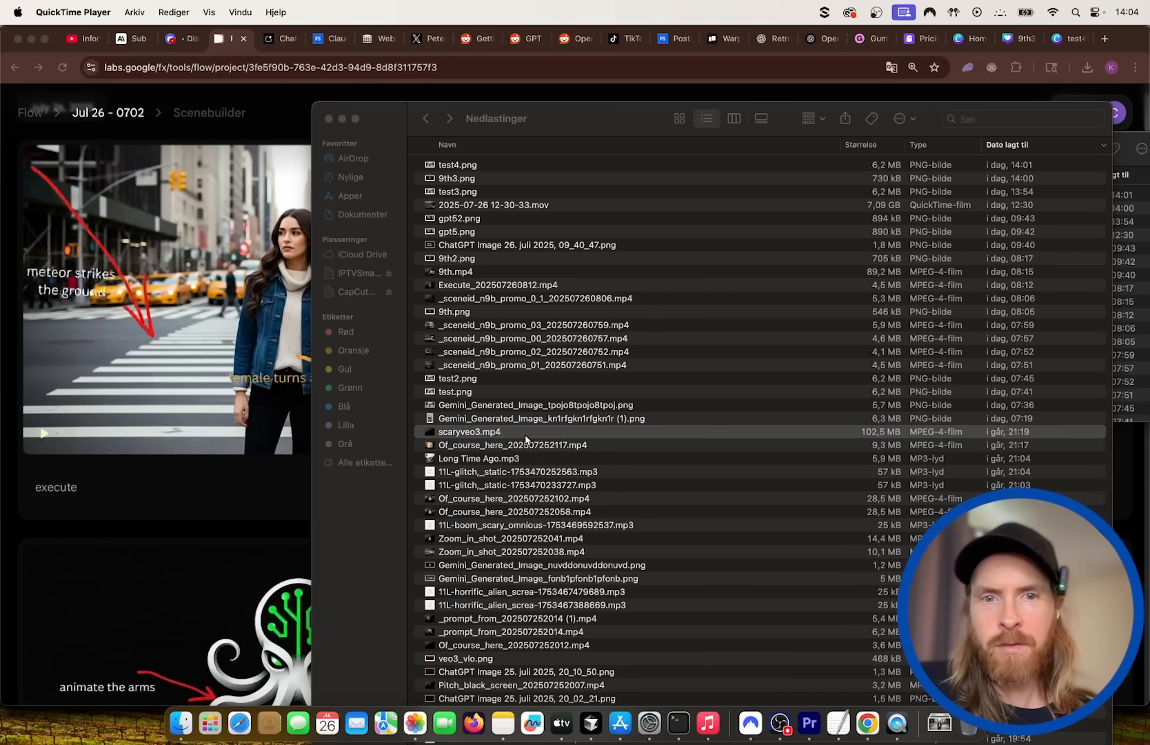
Play scaryveo3.mp4 and switch it to full screen via Vis > Gå til fullskjermmodus.
{"action": "double_click", "coordinate": [469, 432]}
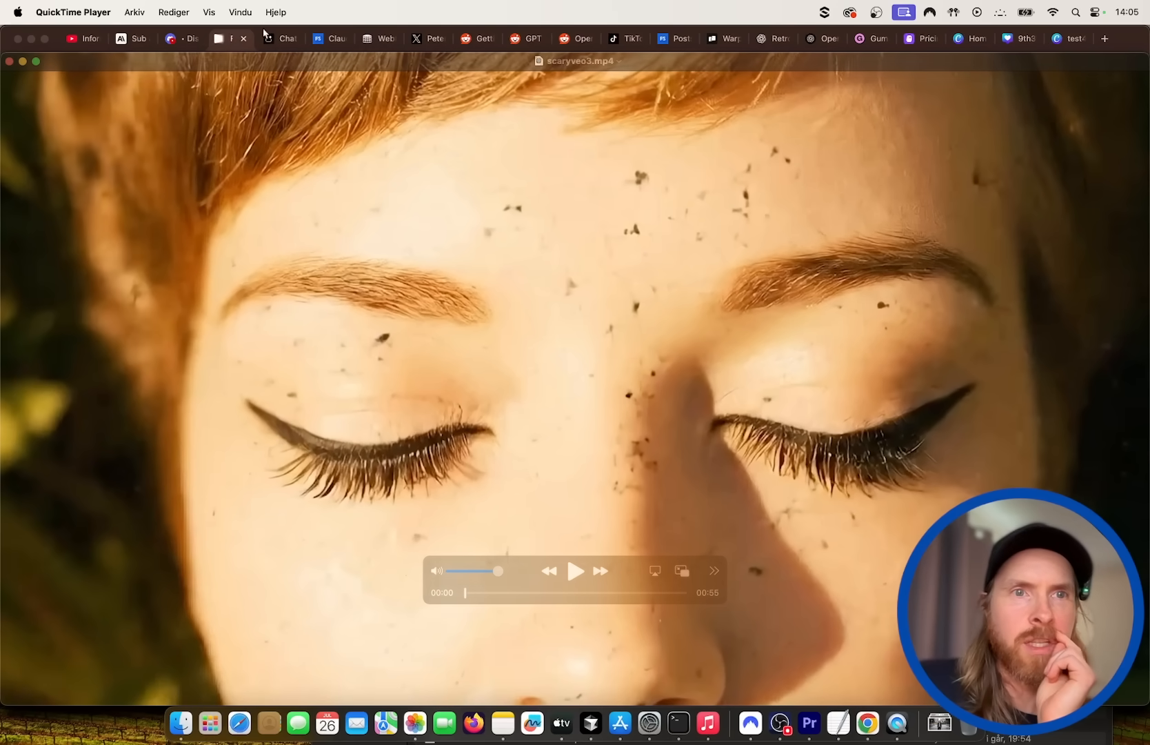
{"action": "left_click", "coordinate": [210, 12]}
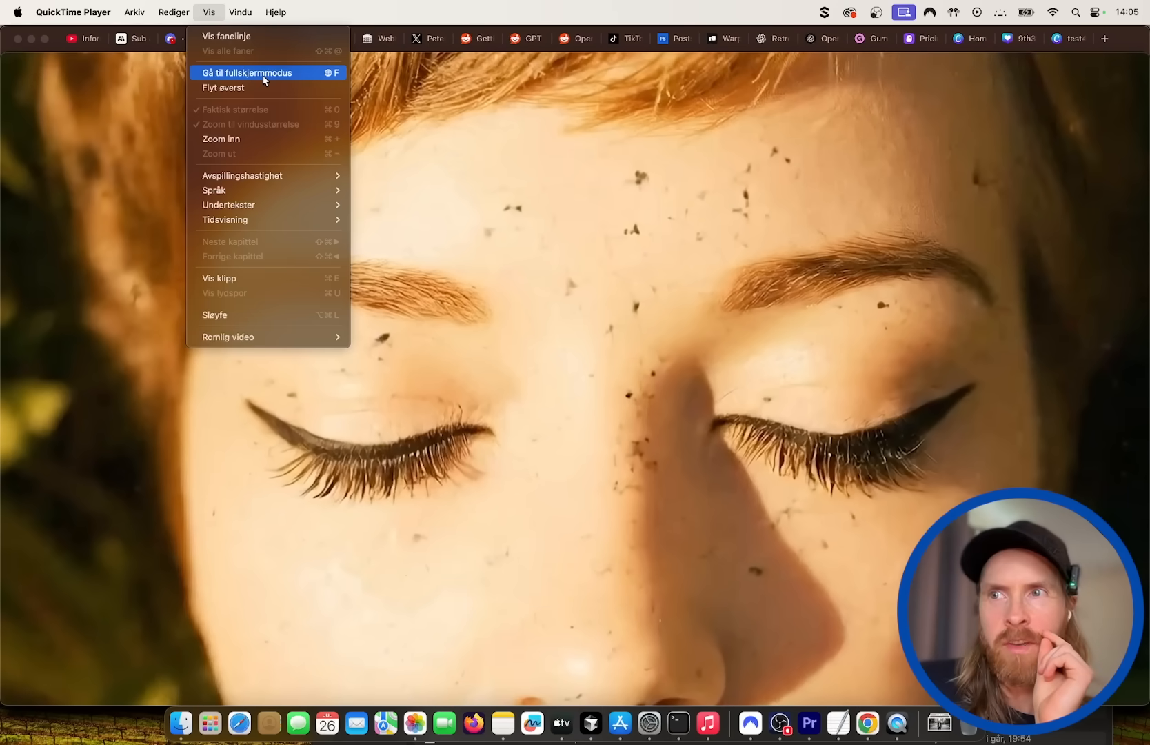
{"action": "left_click", "coordinate": [247, 73]}
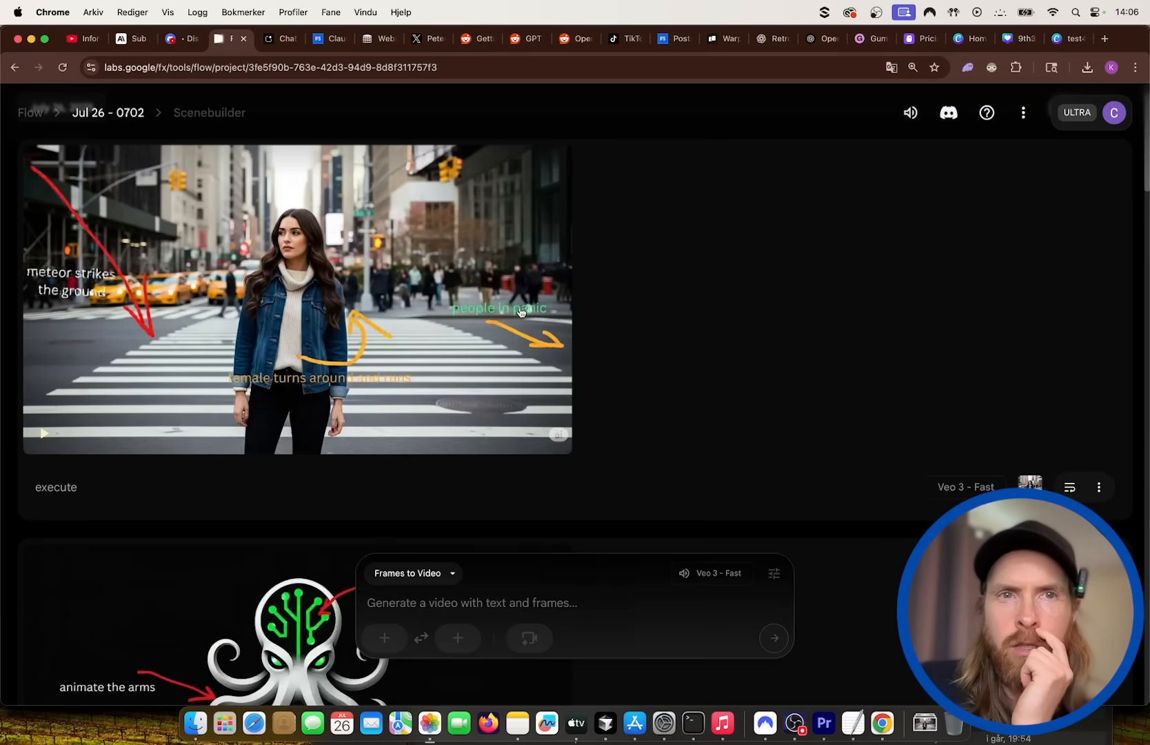
{"action": "mouse_move", "coordinate": [698, 246]}
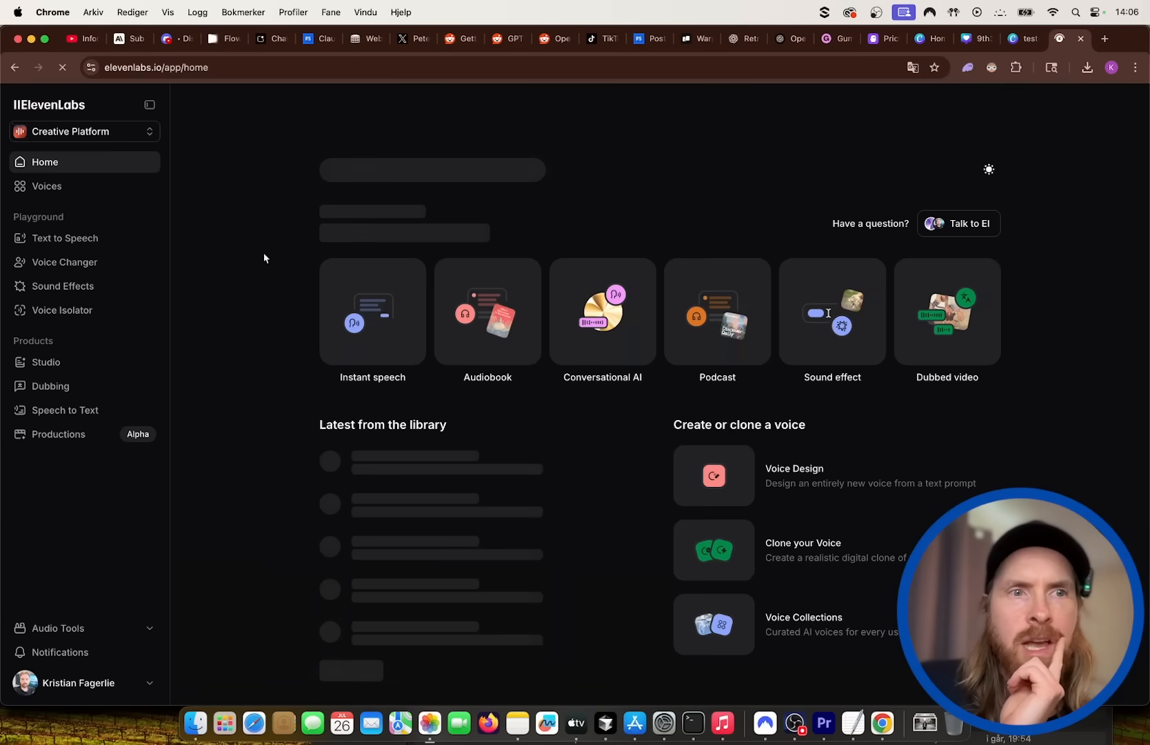
Load the ElevenLabs Creative Platform Home page.
{"action": "left_click", "coordinate": [62, 291]}
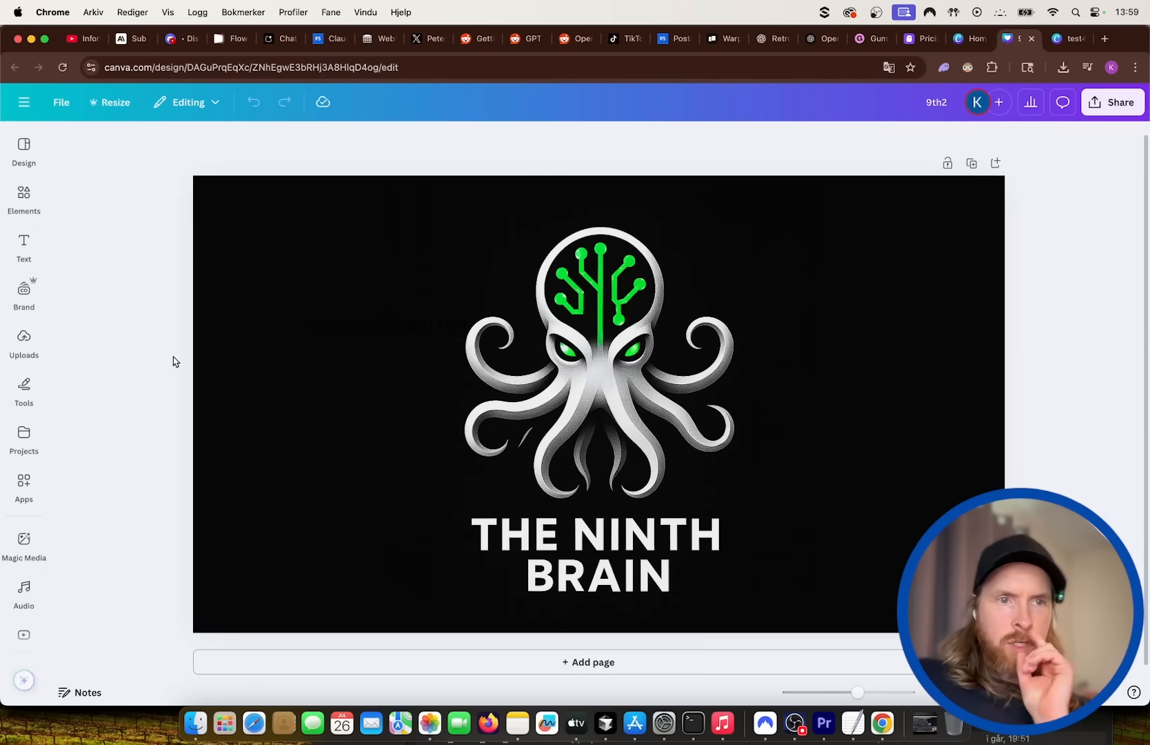
Draw a red arrow at THE NINTH BRAIN title and note 'circuit flashing green' and 'animate the' tentacles.
{"action": "left_click", "coordinate": [24, 387]}
{"action": "type", "text": "dont change the text"}
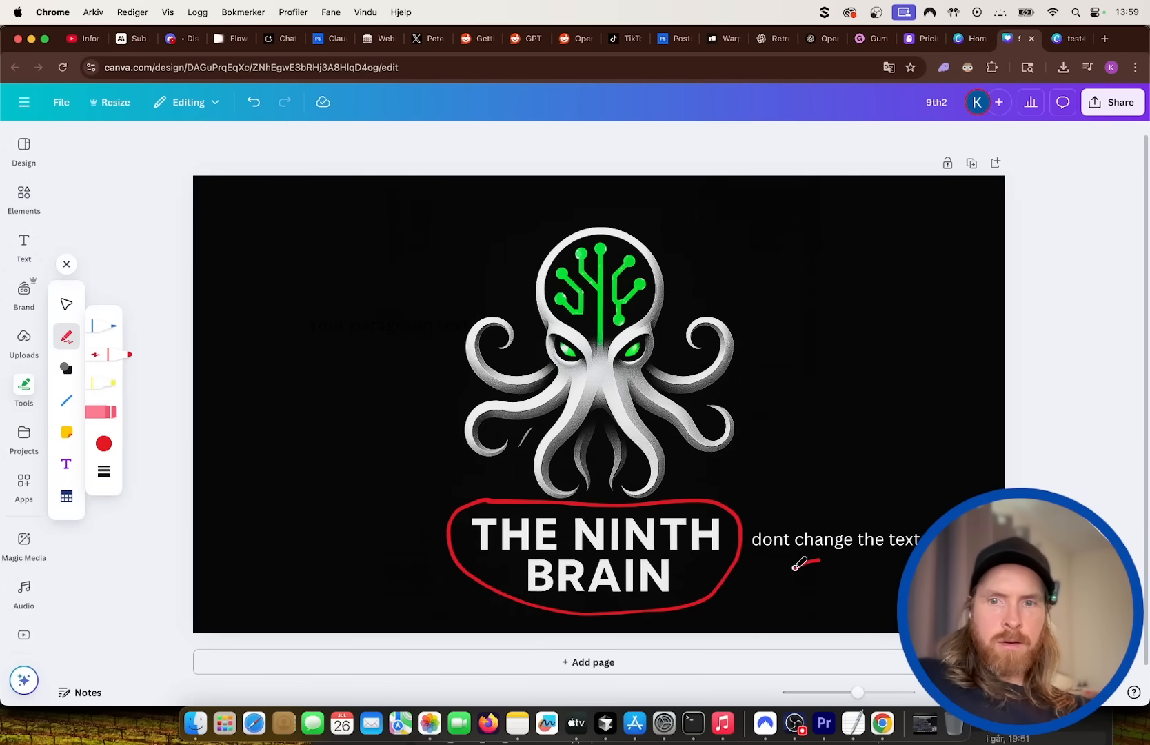
{"action": "left_click_drag", "start_coordinate": [822, 567], "coordinate": [744, 579]}
{"action": "type", "text": "digital c"}
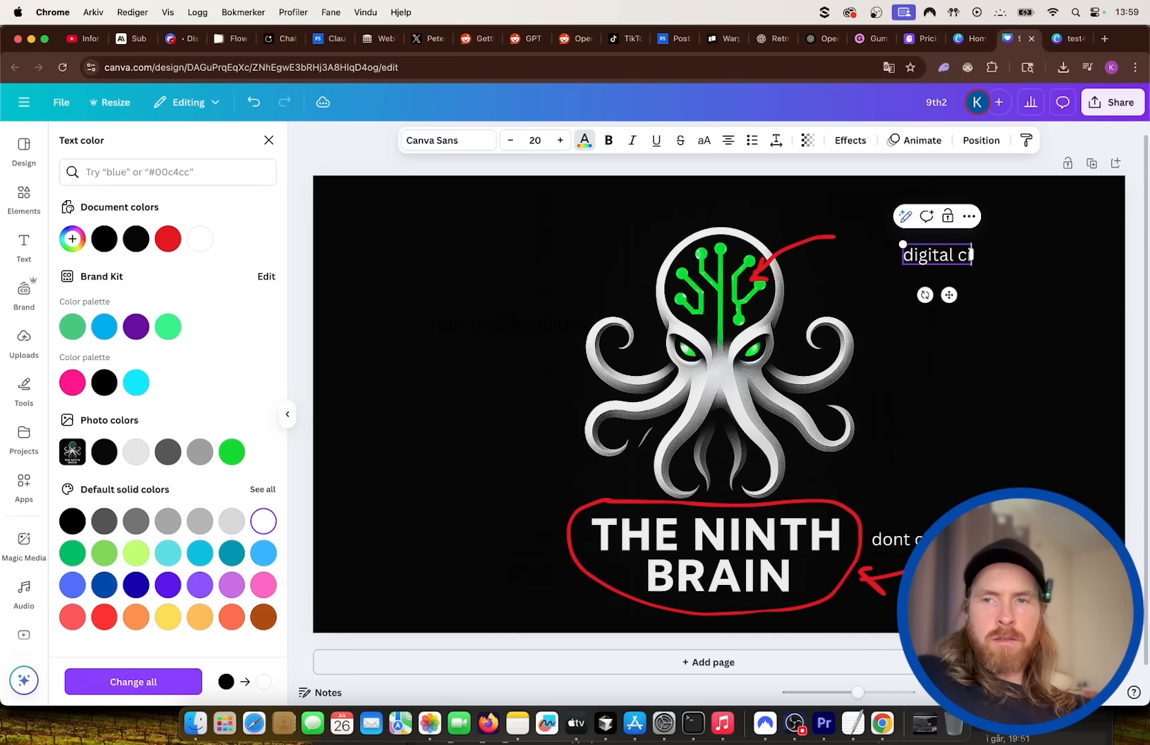
{"action": "type", "text": "ircuit"}
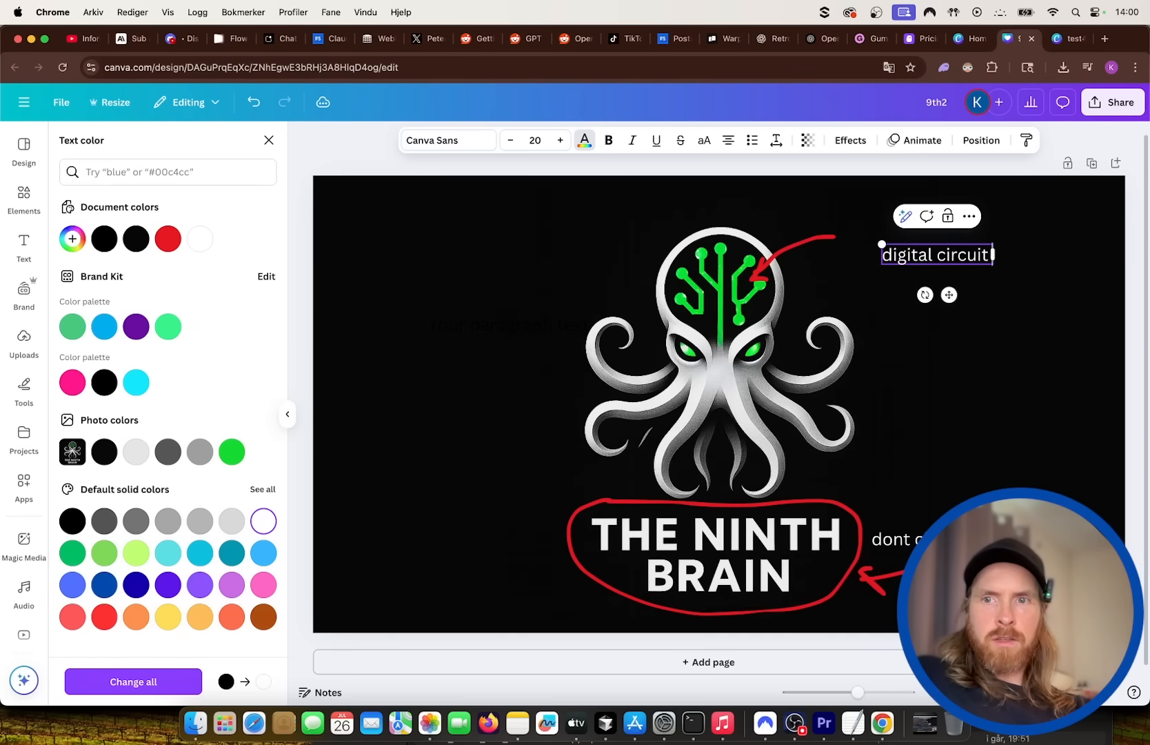
{"action": "type", "text": "flashing green"}
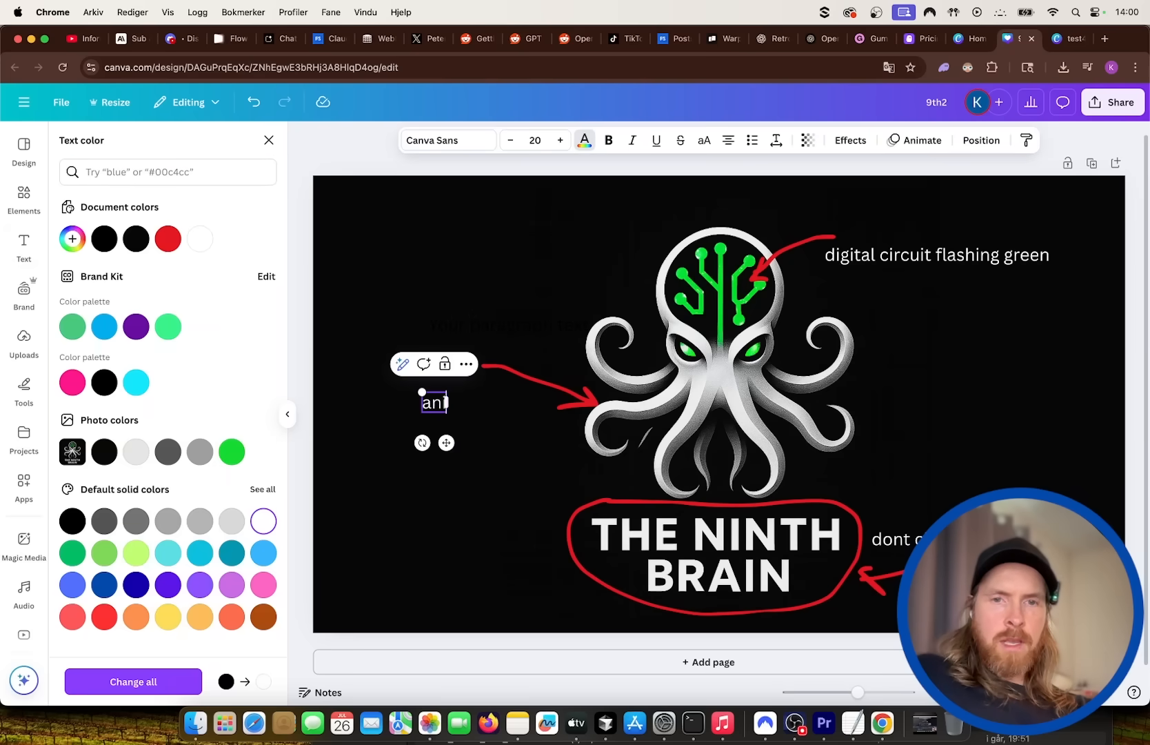
{"action": "type", "text": "animate the"}
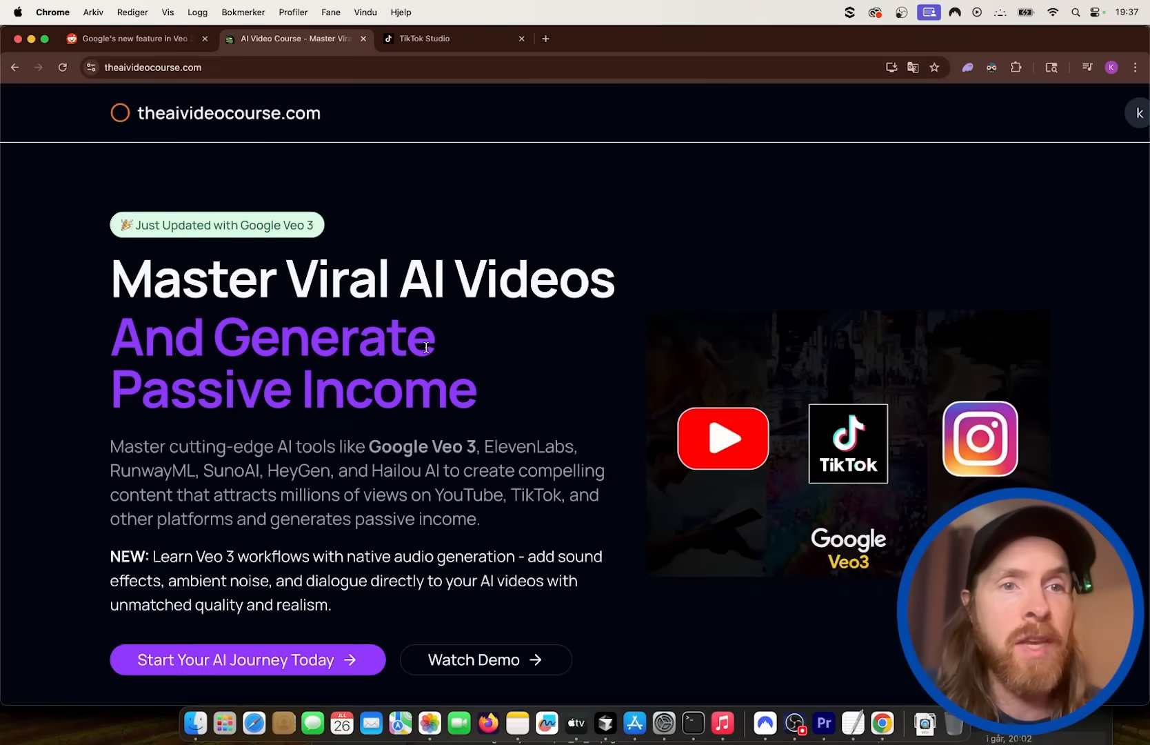
{"action": "mouse_move", "coordinate": [156, 137]}
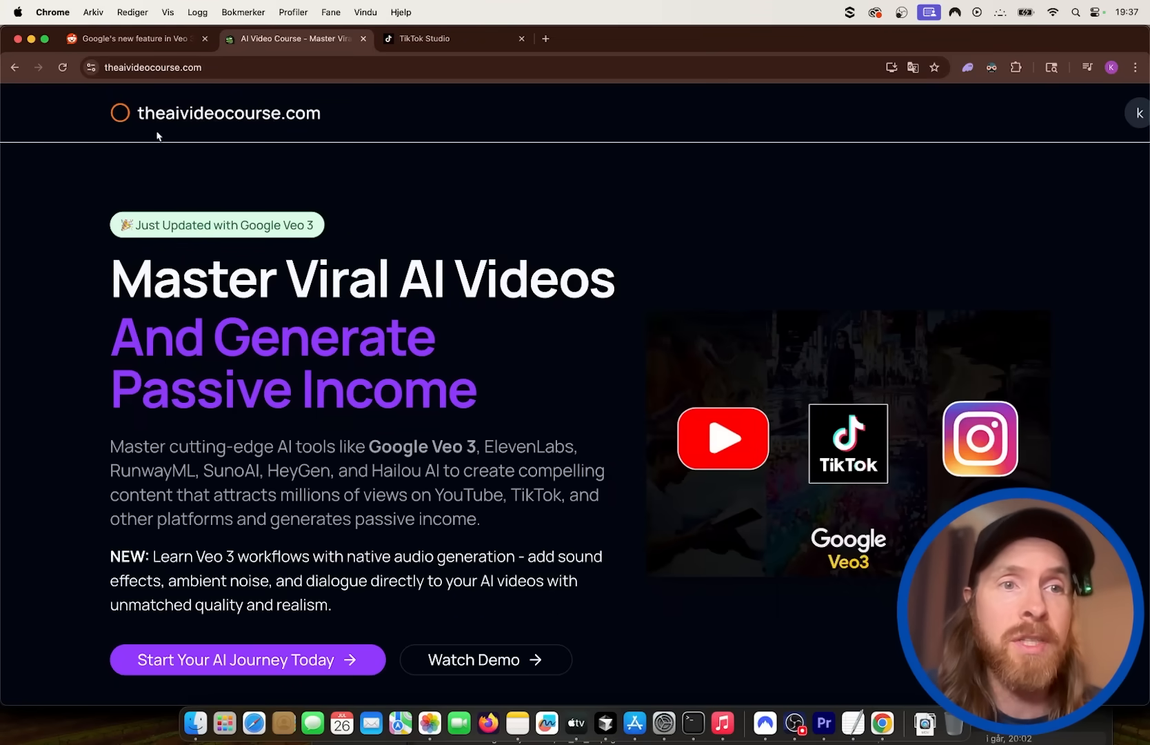
{"action": "mouse_move", "coordinate": [532, 385]}
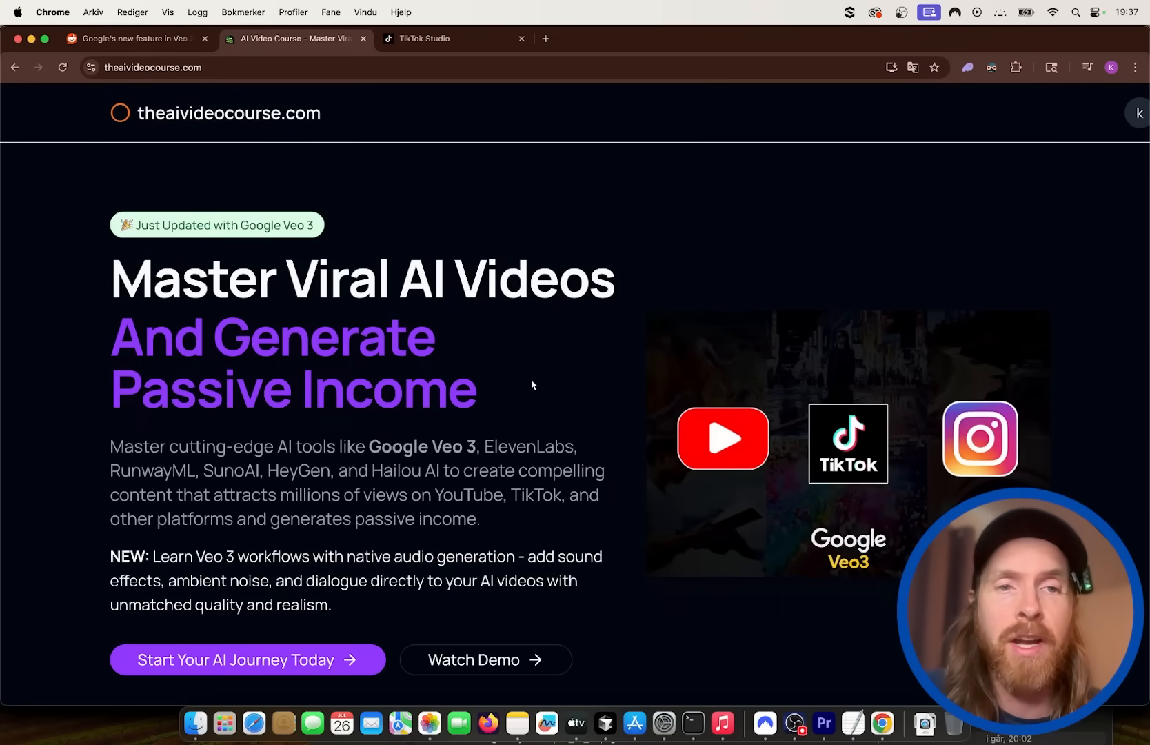
{"action": "mouse_move", "coordinate": [449, 300]}
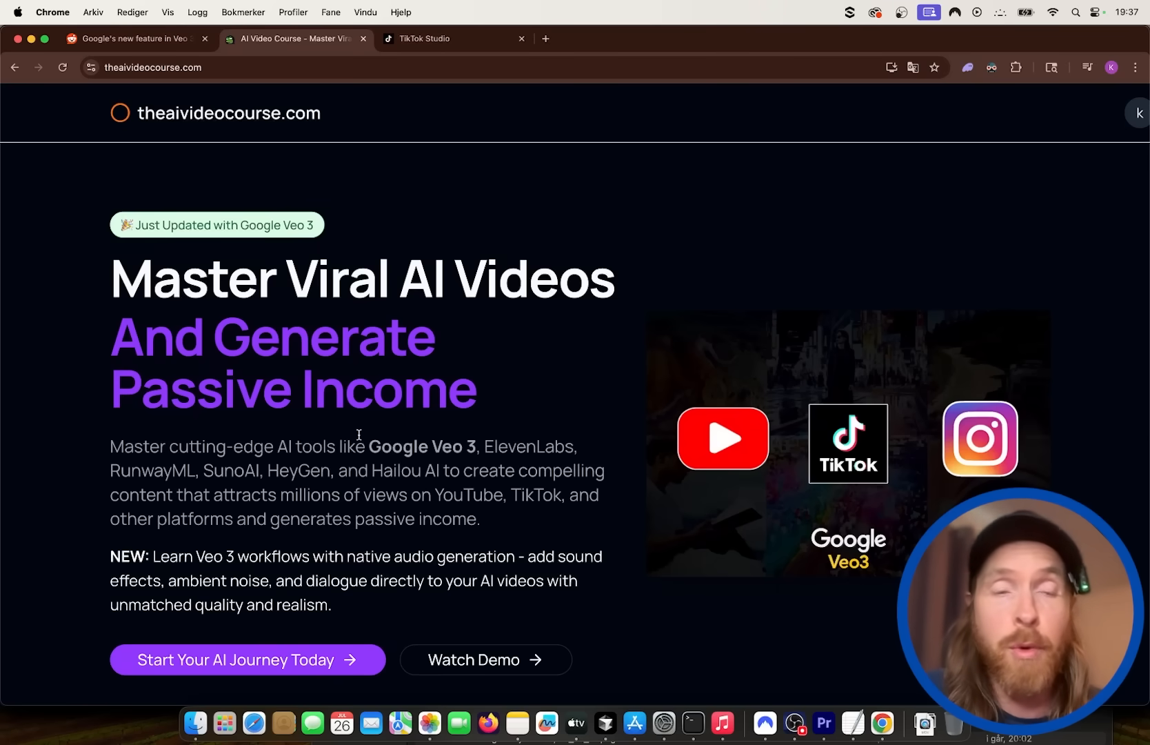
Switch from the course homepage to the TikTok Studio statistics tab.
{"action": "left_click", "coordinate": [454, 39]}
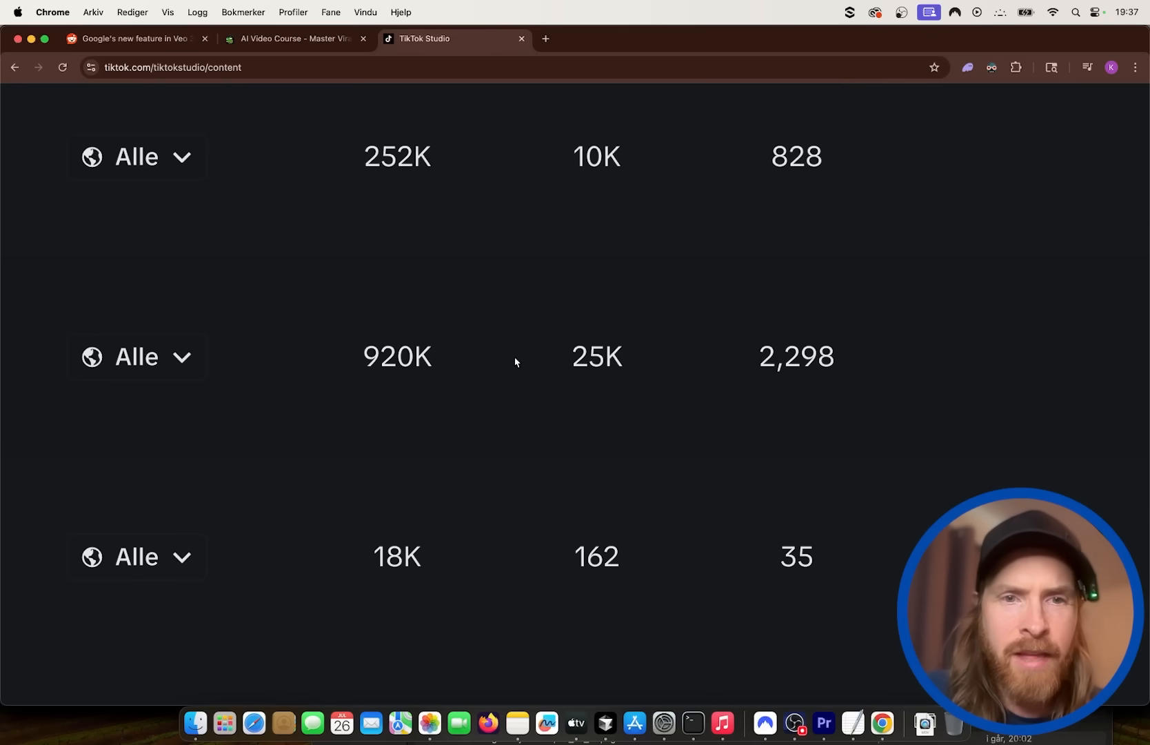
{"action": "mouse_move", "coordinate": [384, 164]}
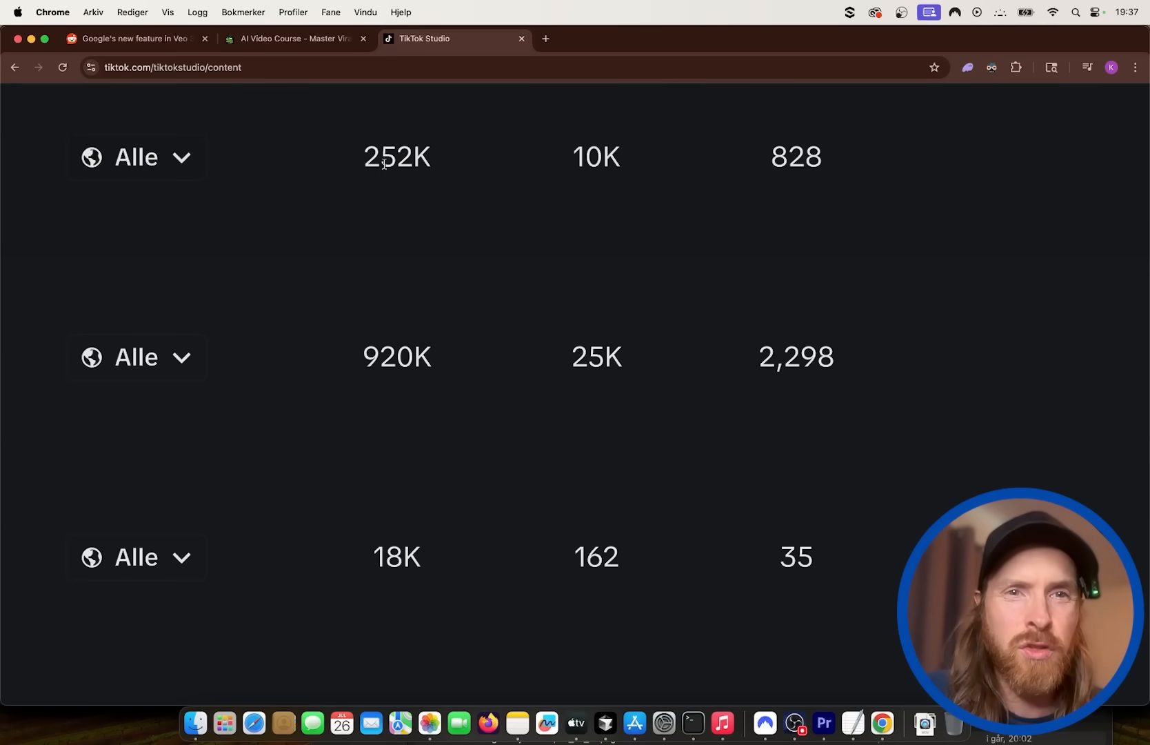
{"action": "mouse_move", "coordinate": [415, 198]}
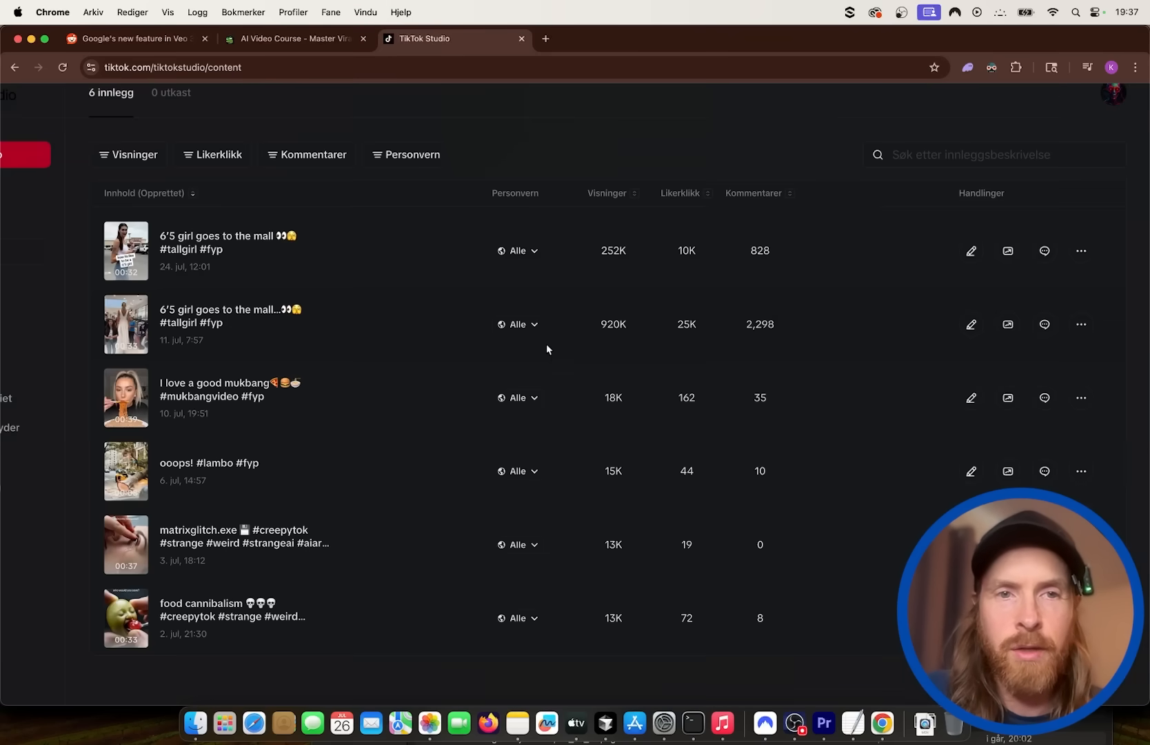
Scroll the TikTok post counts, then view the AI Video Course dashboard content.
{"action": "scroll", "scroll_direction": "down", "scroll_amount": 3}
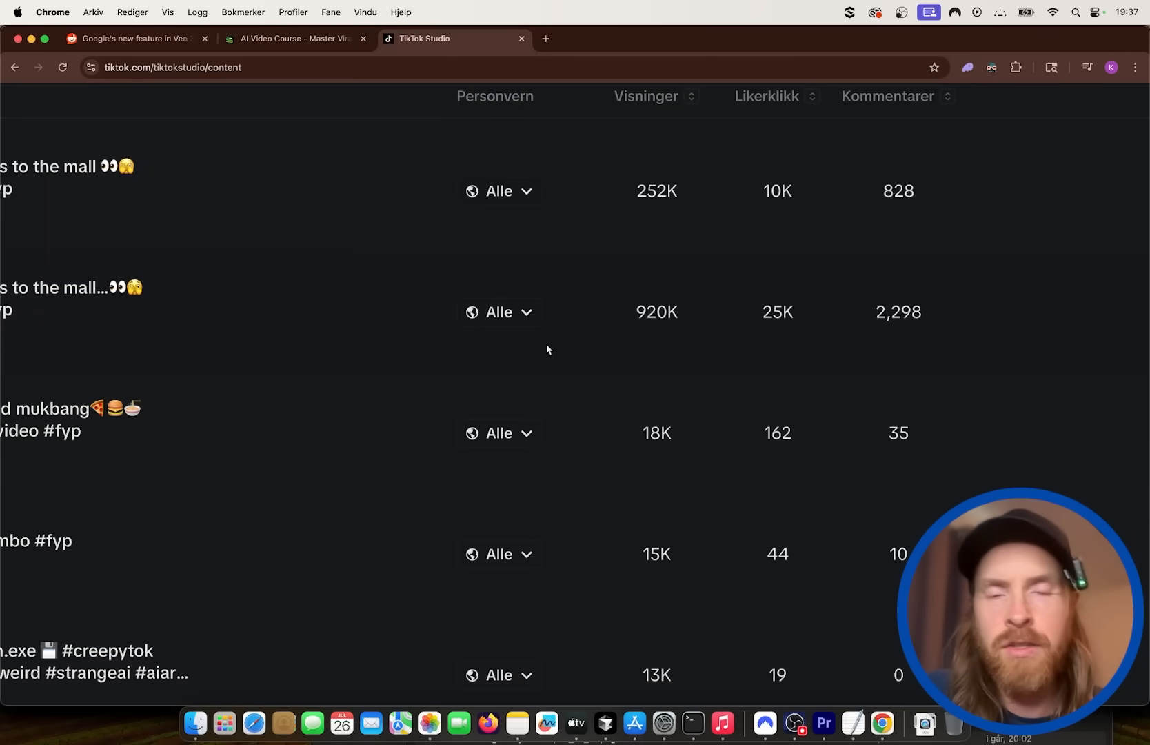
{"action": "left_click", "coordinate": [292, 39]}
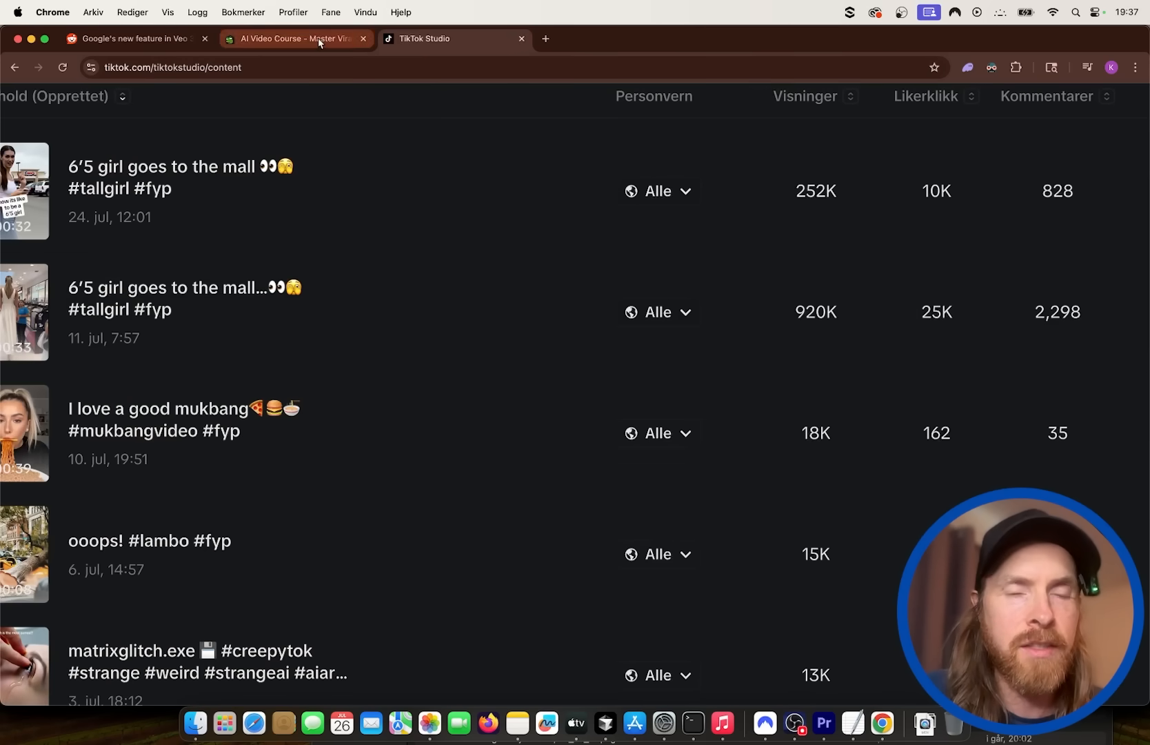
{"action": "left_click", "coordinate": [293, 39]}
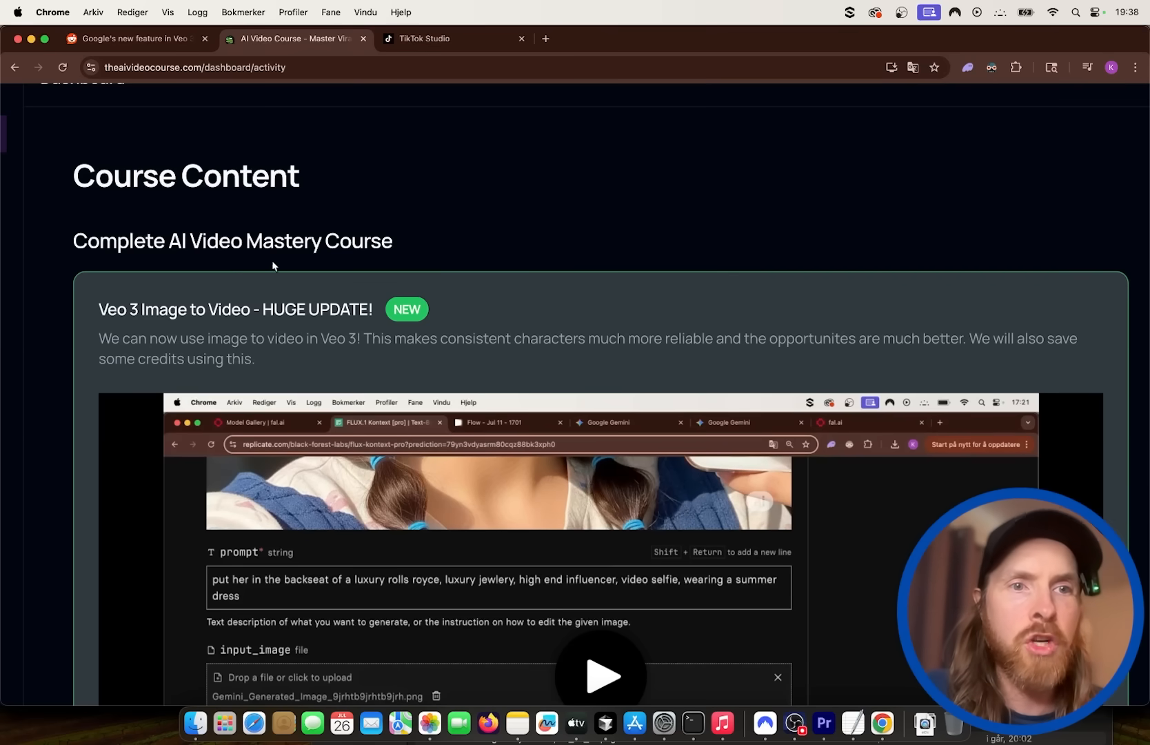
{"action": "scroll", "scroll_direction": "down", "scroll_amount": 3}
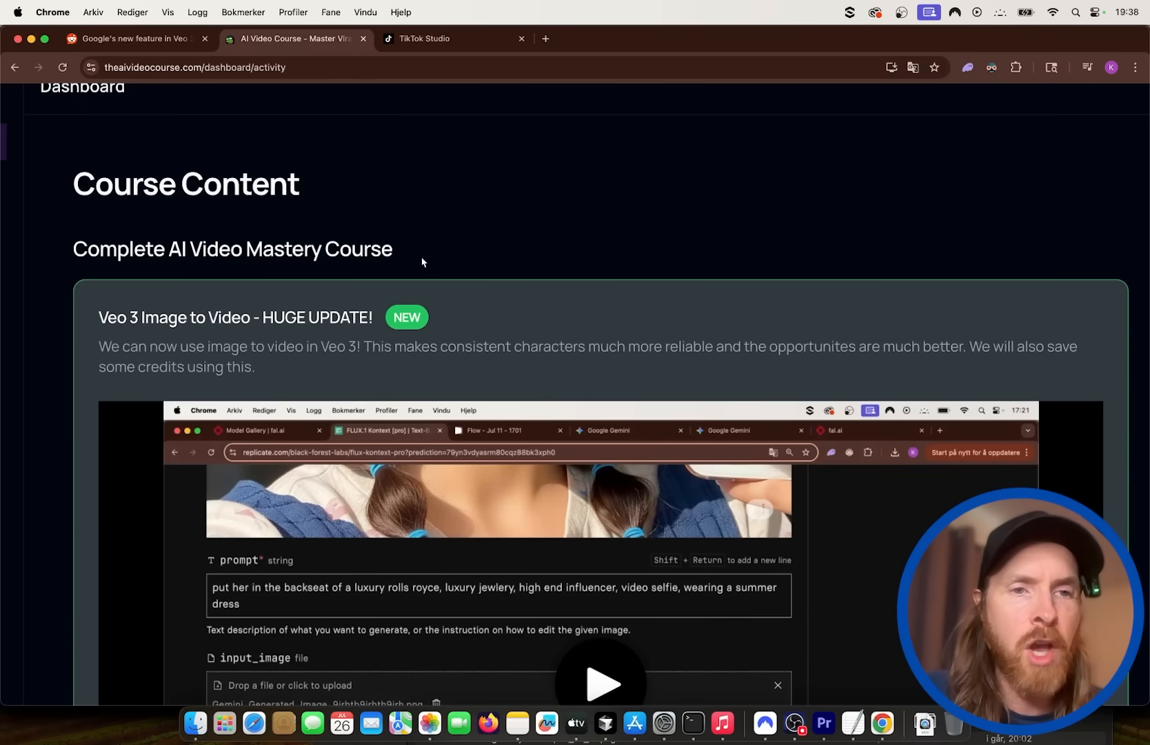
Glance back at the TikTok statistics and return to the Course Content page.
{"action": "left_click", "coordinate": [424, 39]}
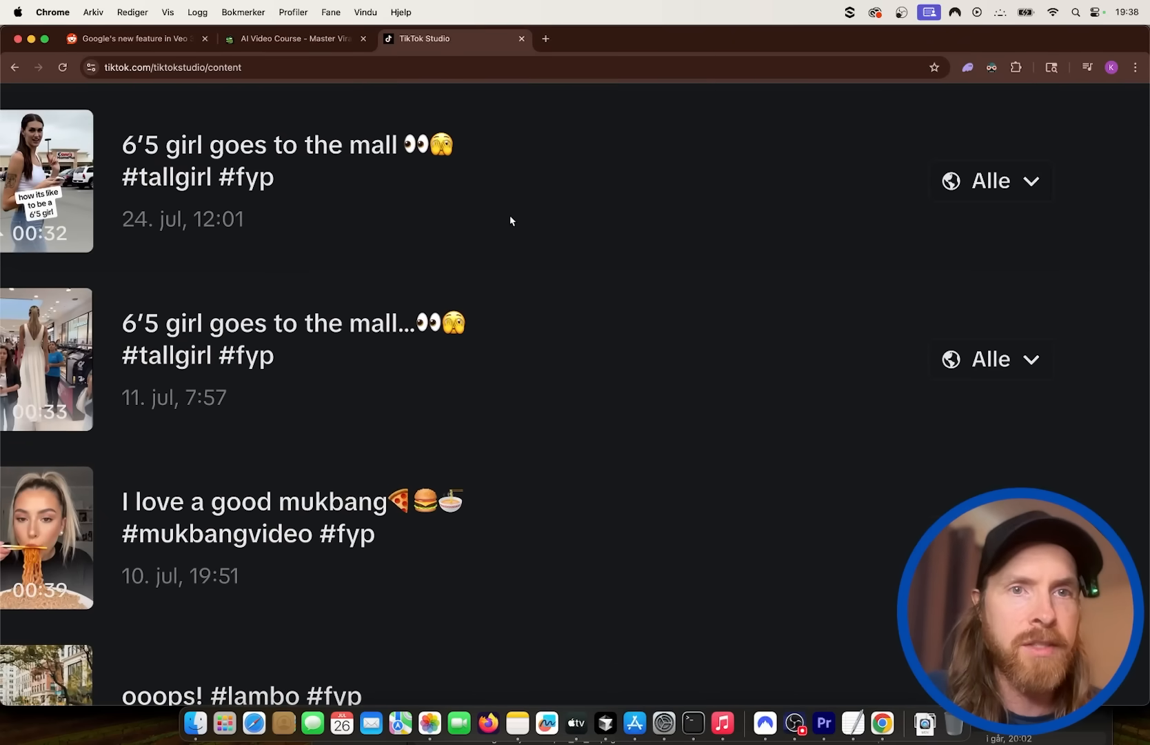
{"action": "left_click", "coordinate": [292, 39]}
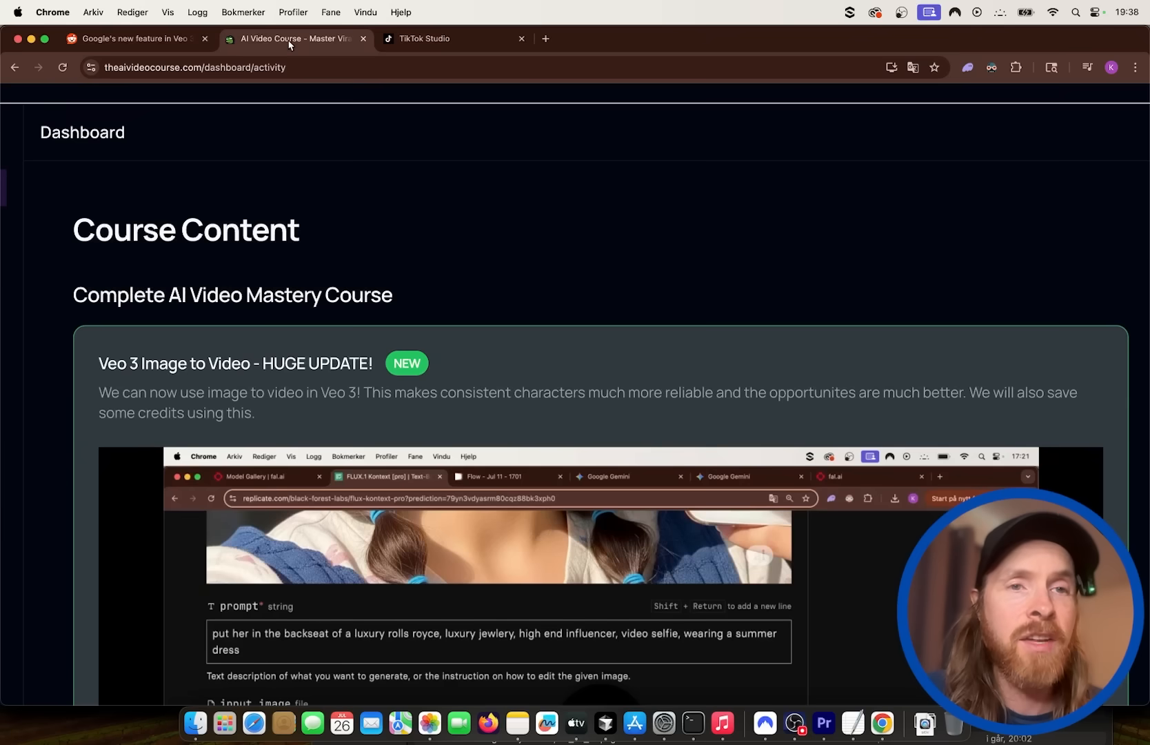